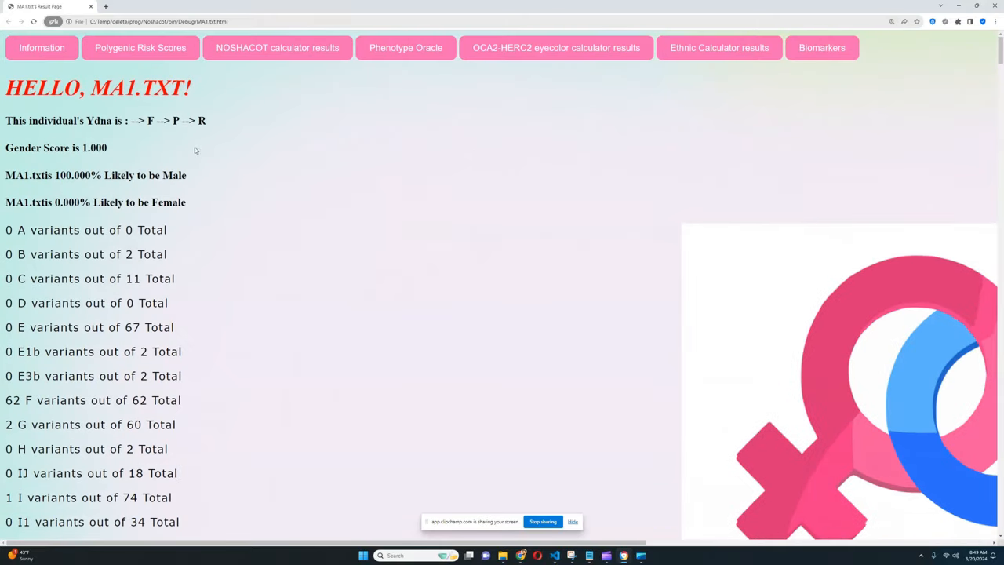
# Step: Note the R haplogroup in MA1's Y-DNA result
pyautogui.doubleClick(201, 120)
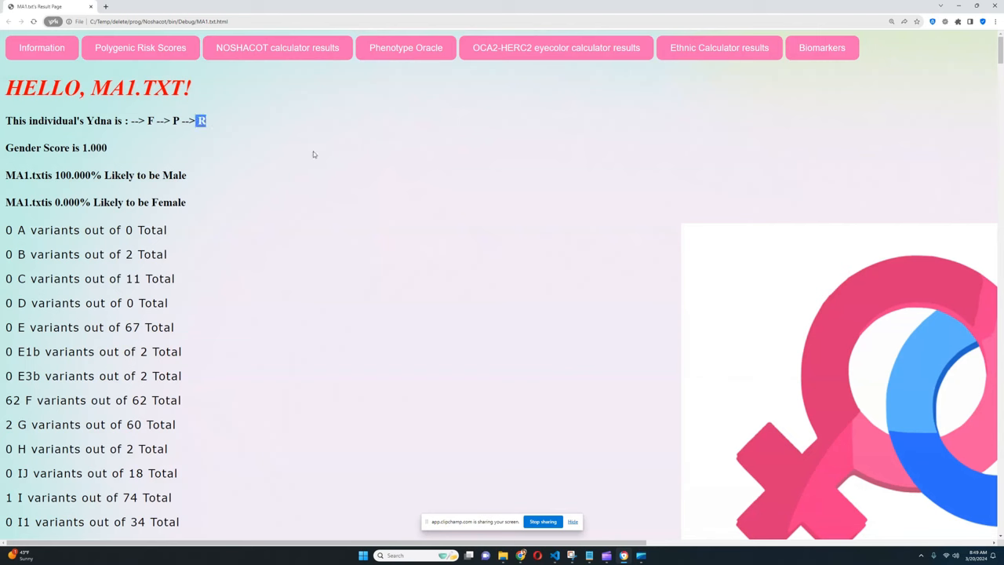
pyautogui.scroll(-3)
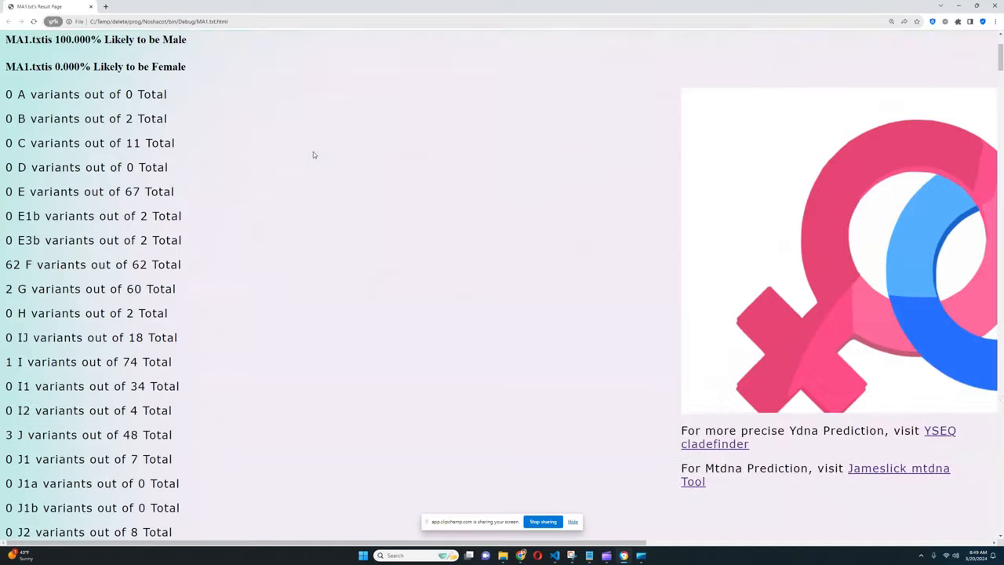
pyautogui.scroll(-3)
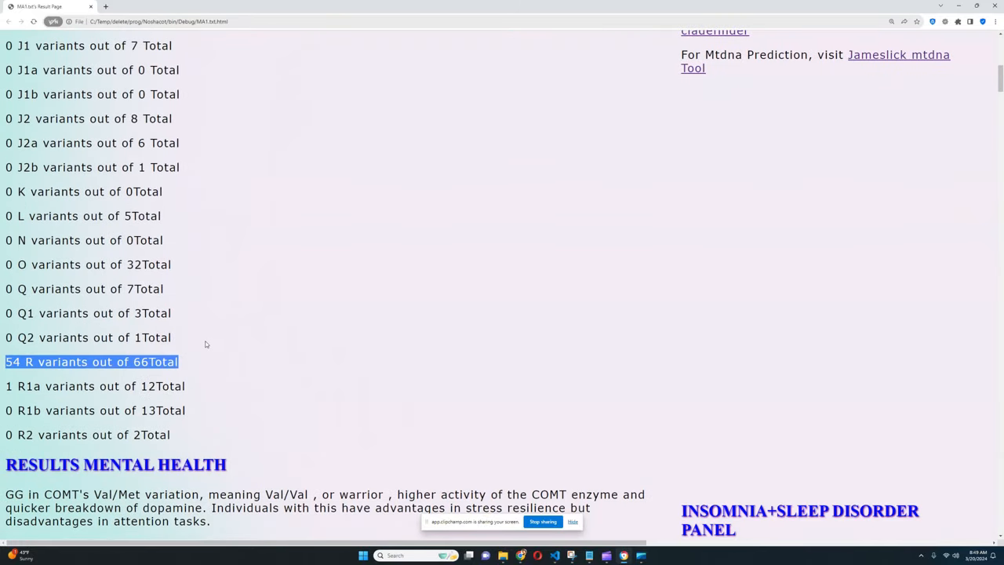
pyautogui.moveTo(250, 339)
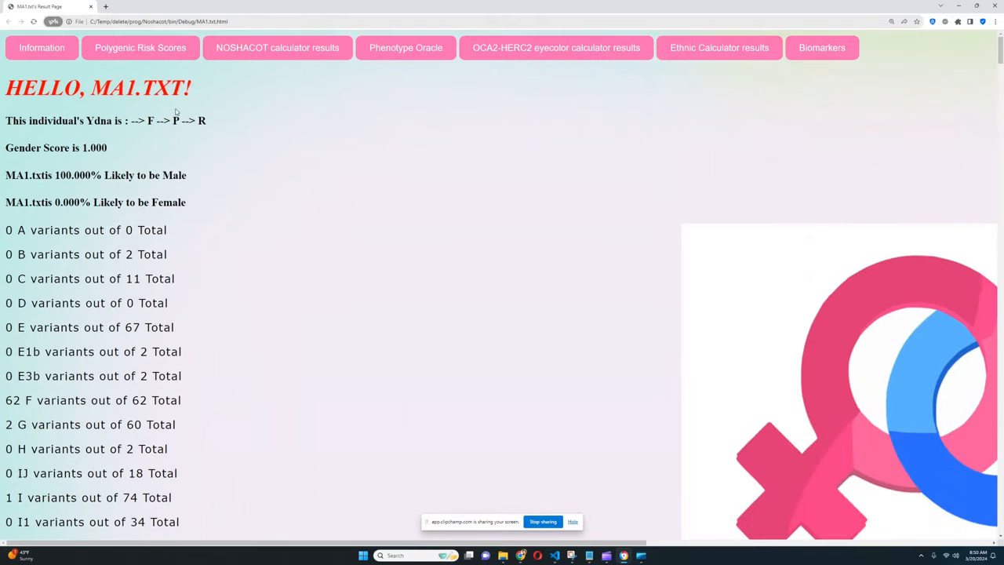
pyautogui.doubleClick(201, 120)
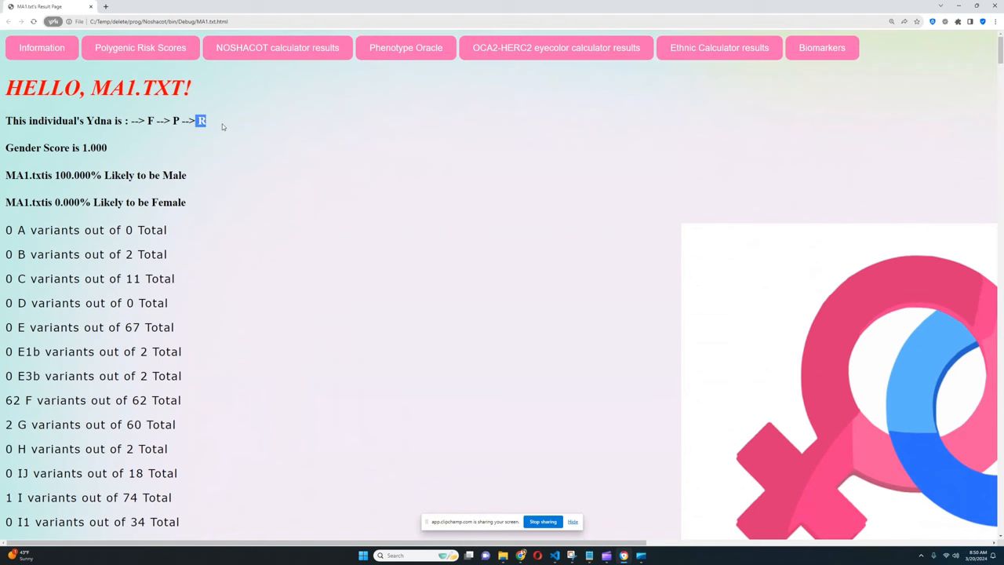
pyautogui.moveTo(228, 122)
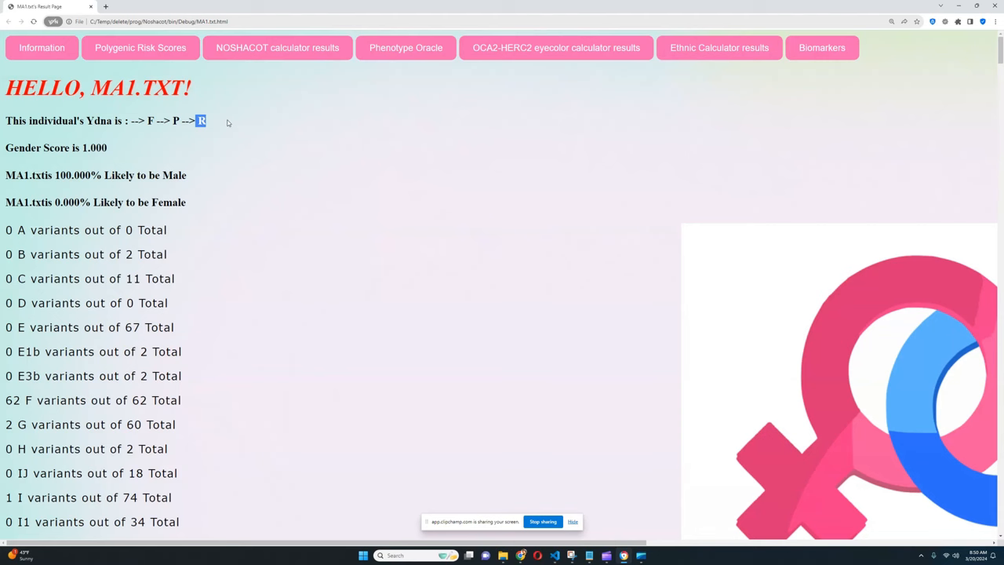
# Step: Bring up the polygenic risk scores window enlarged and note the atrial fibrillation odds
pyautogui.click(141, 47)
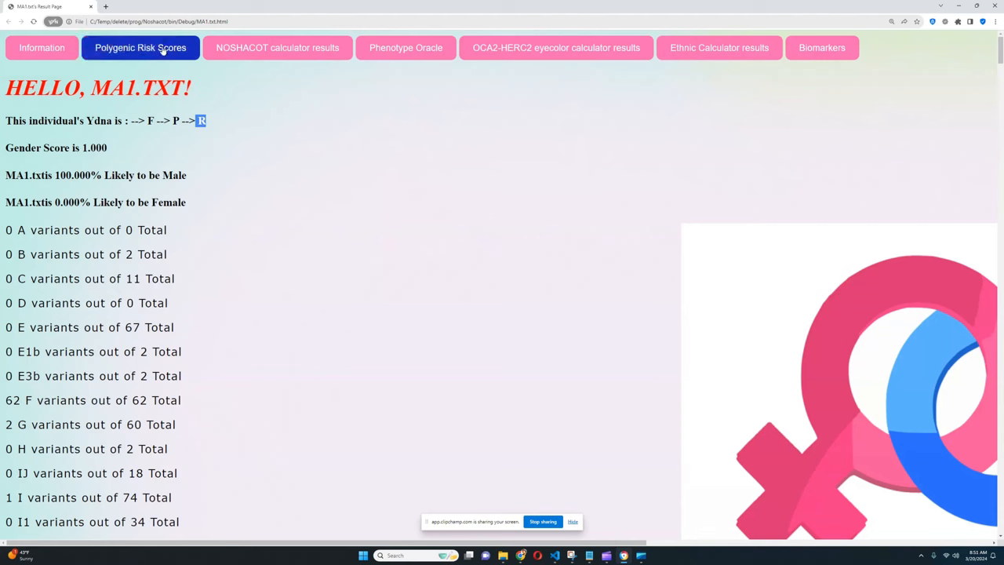
pyautogui.click(140, 48)
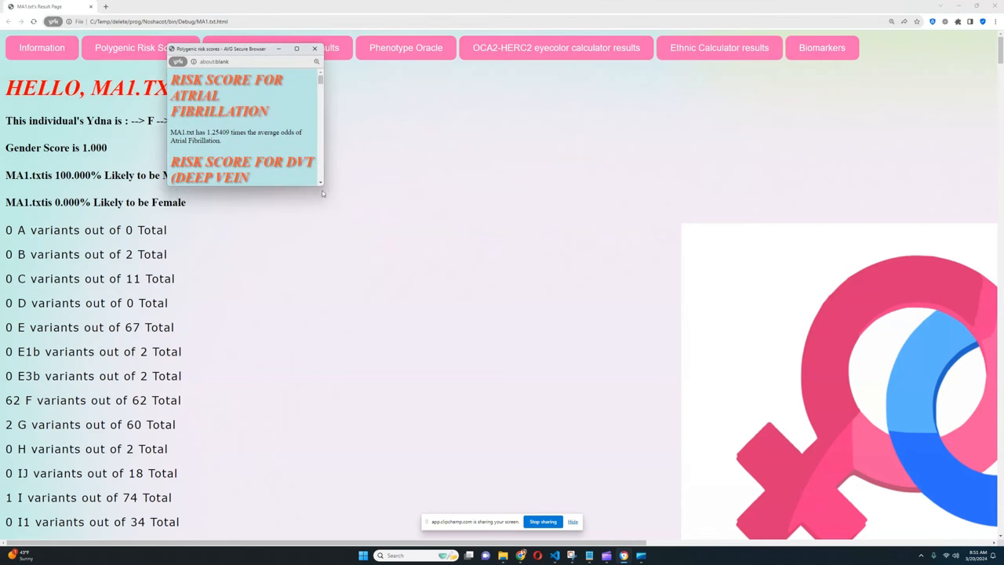
pyautogui.click(297, 49)
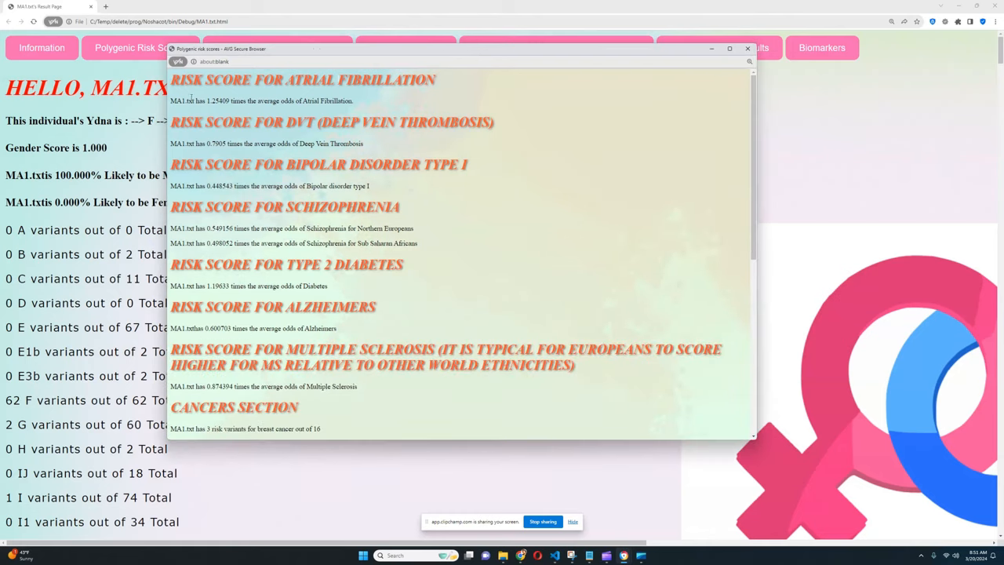
pyautogui.doubleClick(219, 100)
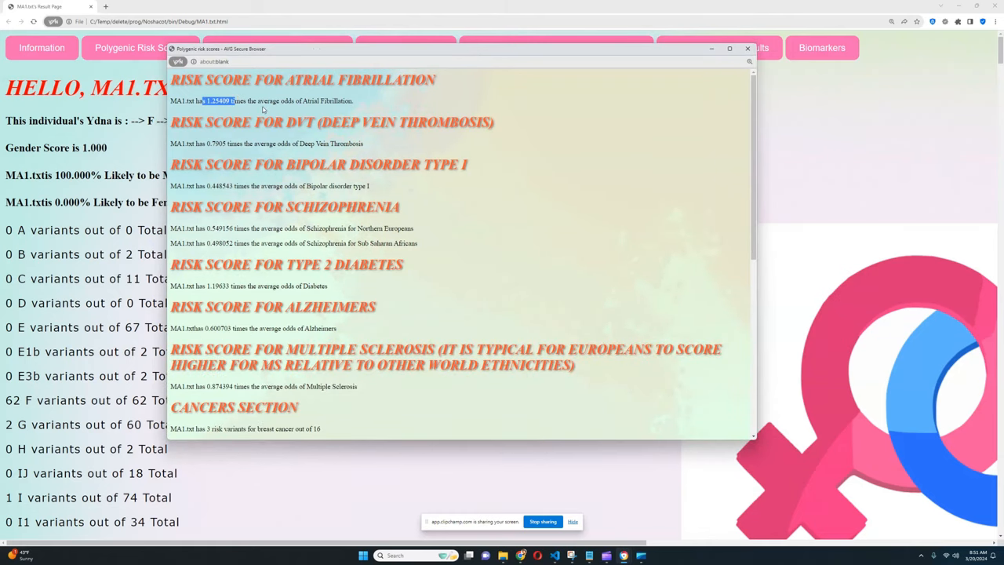
pyautogui.scroll(-3)
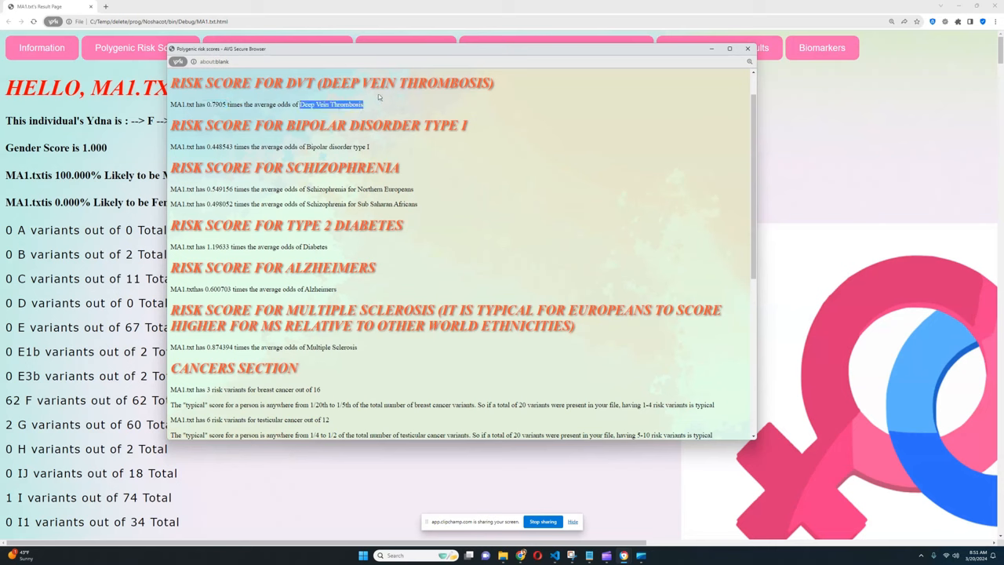
pyautogui.scroll(-3)
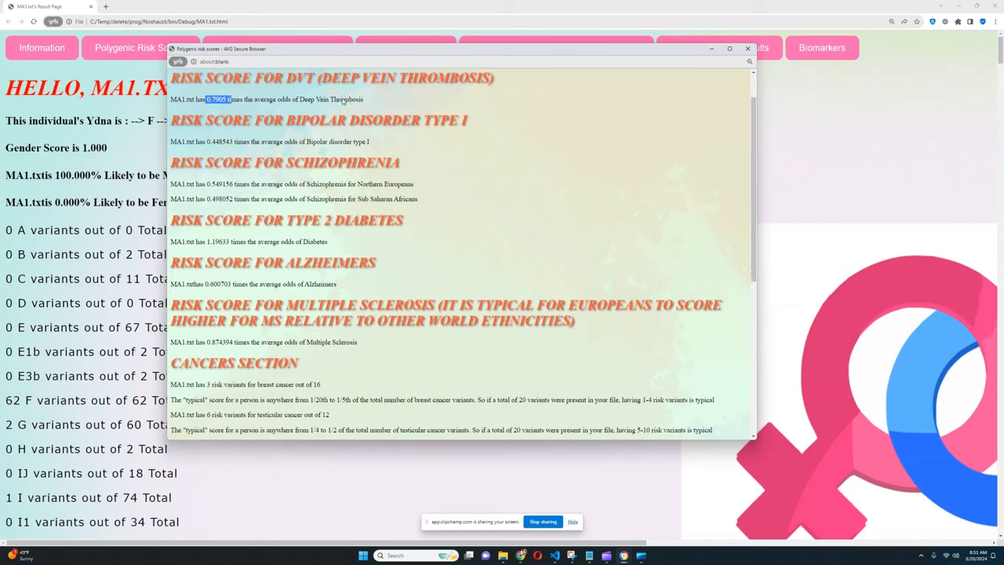
pyautogui.scroll(-3)
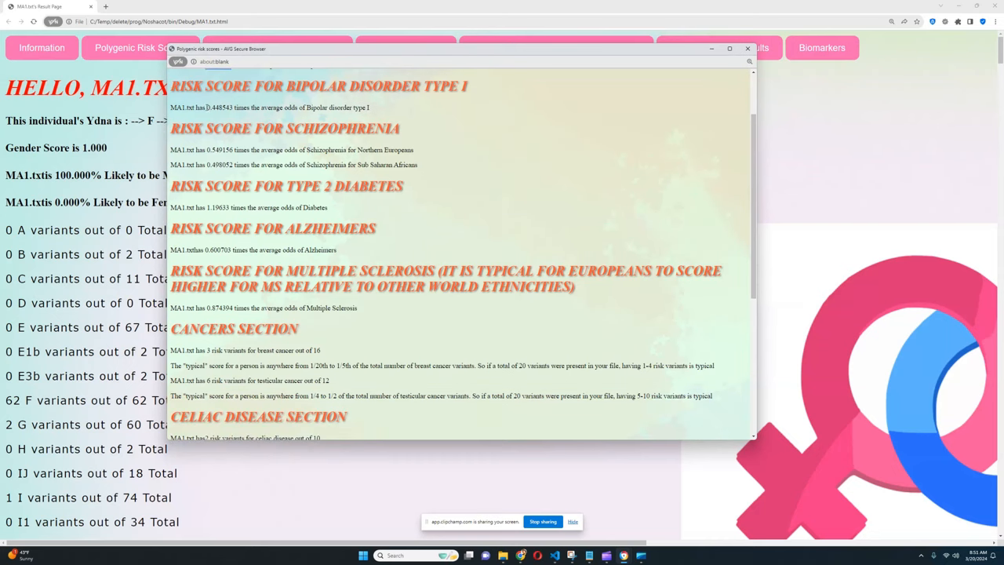
pyautogui.scroll(-3)
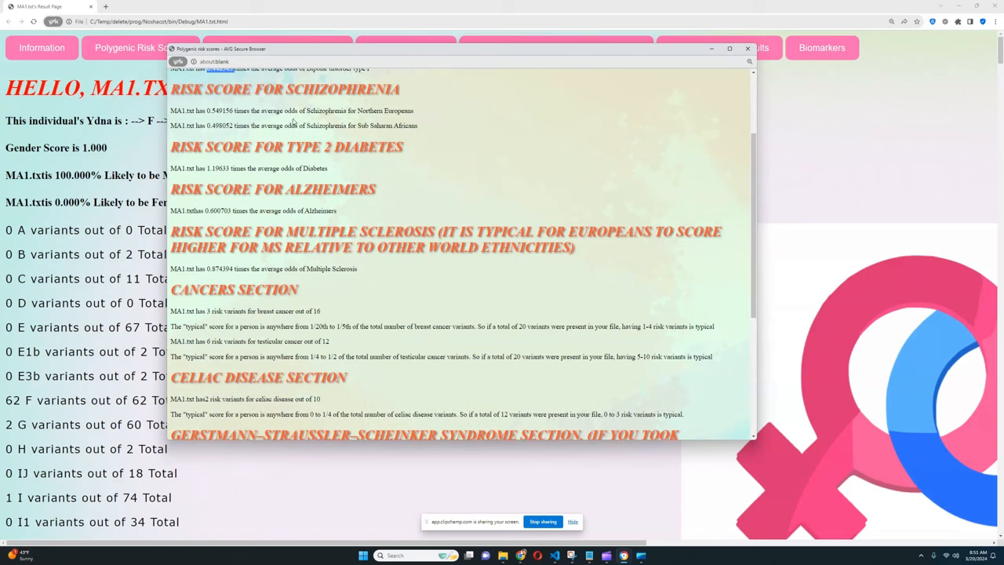
# Step: Read the schizophrenia, type 2 diabetes, multiple sclerosis odds and testicular cancer variant count
pyautogui.doubleClick(220, 110)
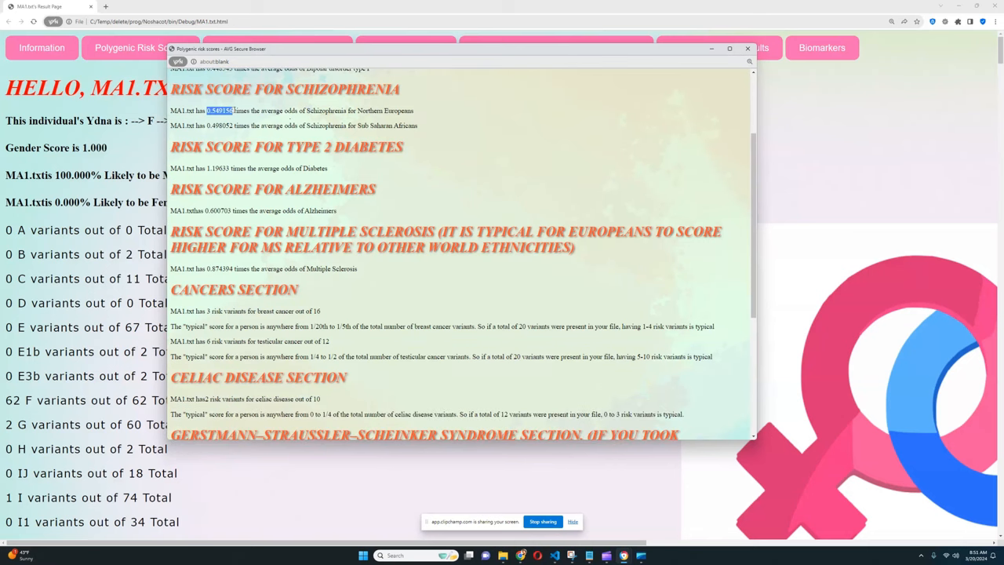
pyautogui.scroll(-3)
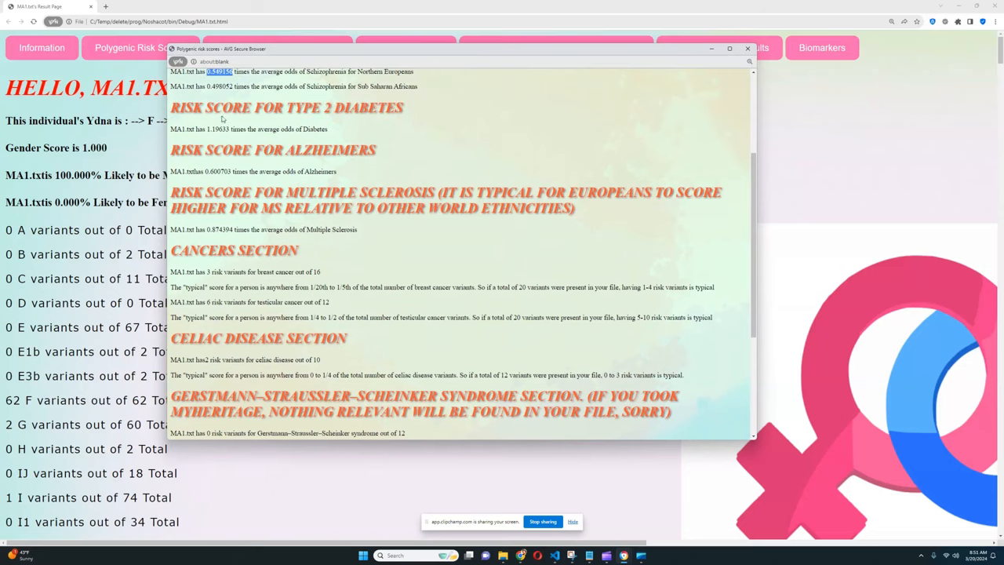
pyautogui.doubleClick(218, 129)
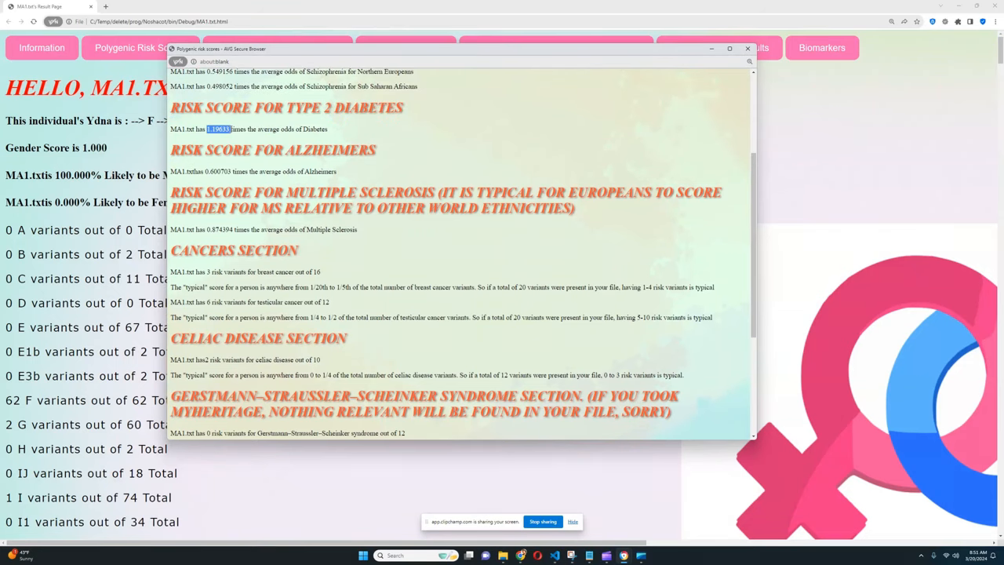
pyautogui.scroll(-3)
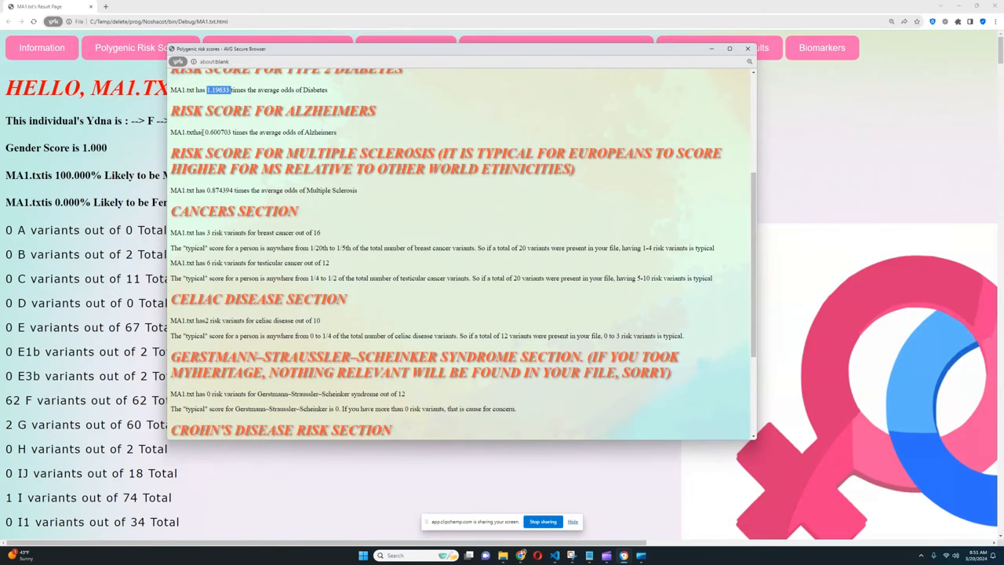
pyautogui.scroll(-3)
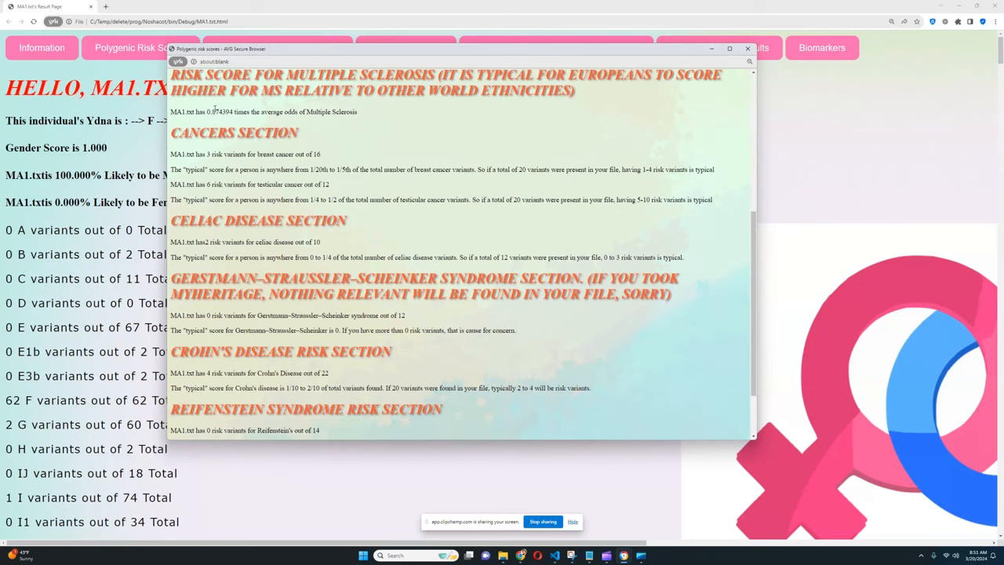
pyautogui.doubleClick(219, 112)
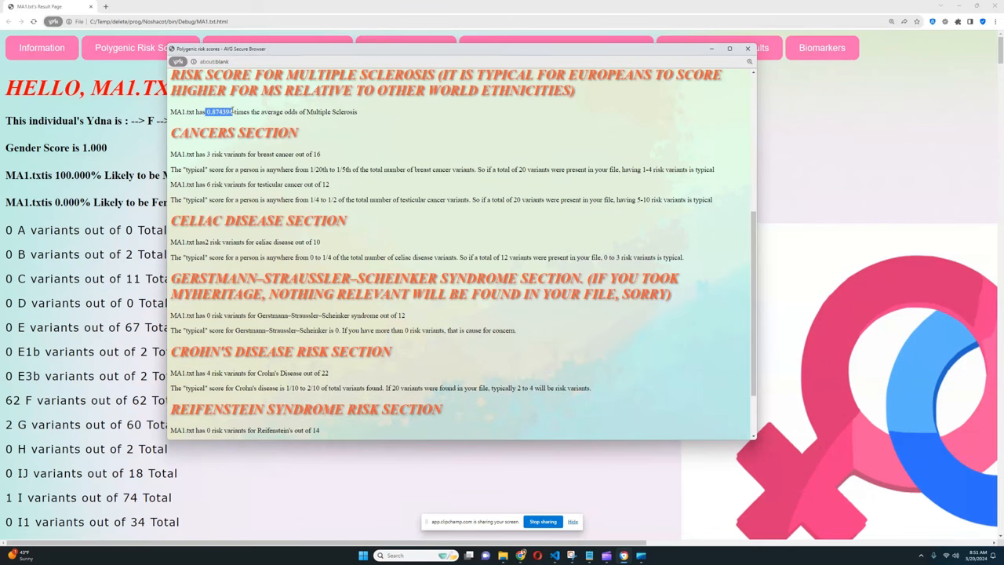
pyautogui.scroll(-3)
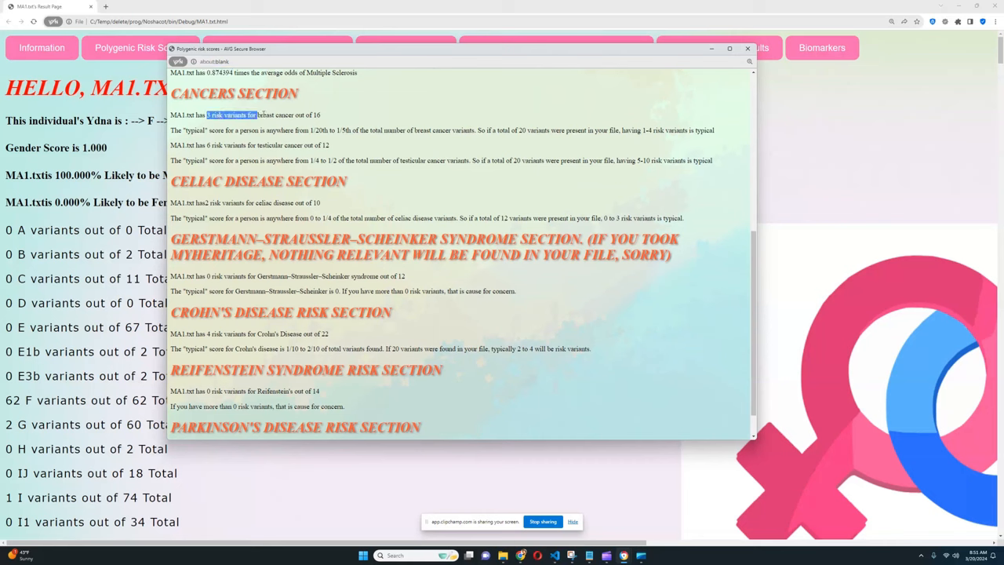
pyautogui.moveTo(208, 114); pyautogui.dragTo(321, 115)
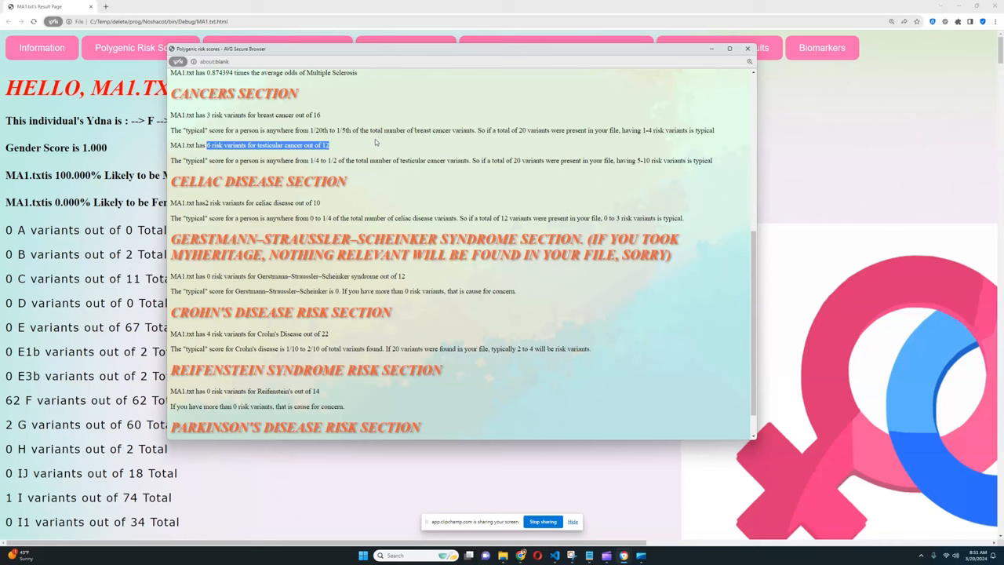
pyautogui.moveTo(401, 142)
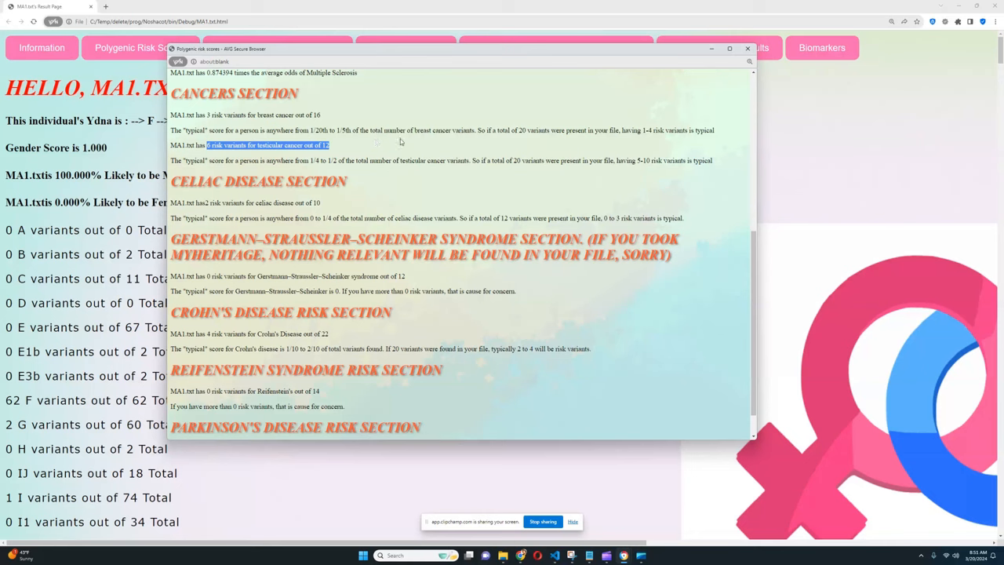
pyautogui.scroll(-3)
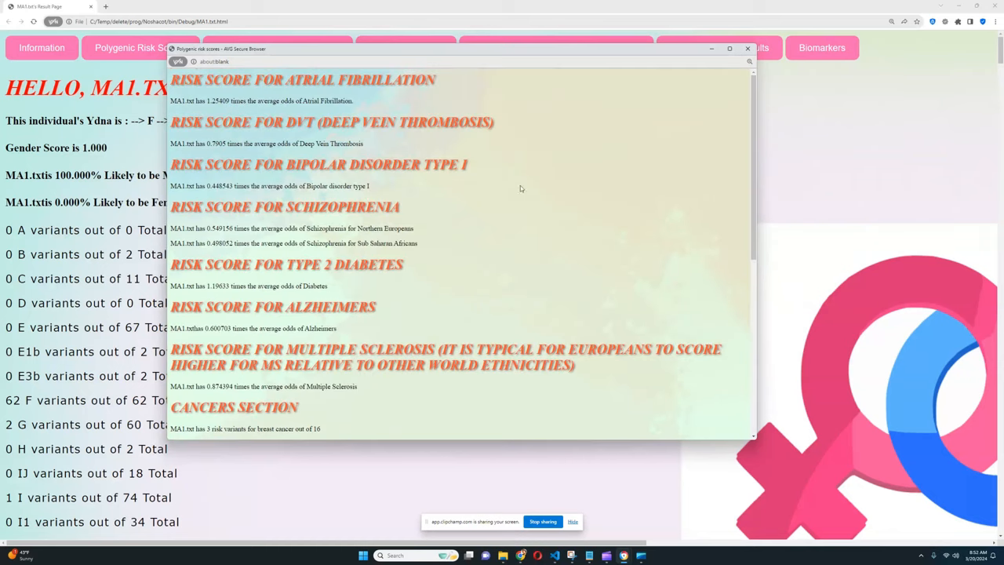
pyautogui.click(746, 48)
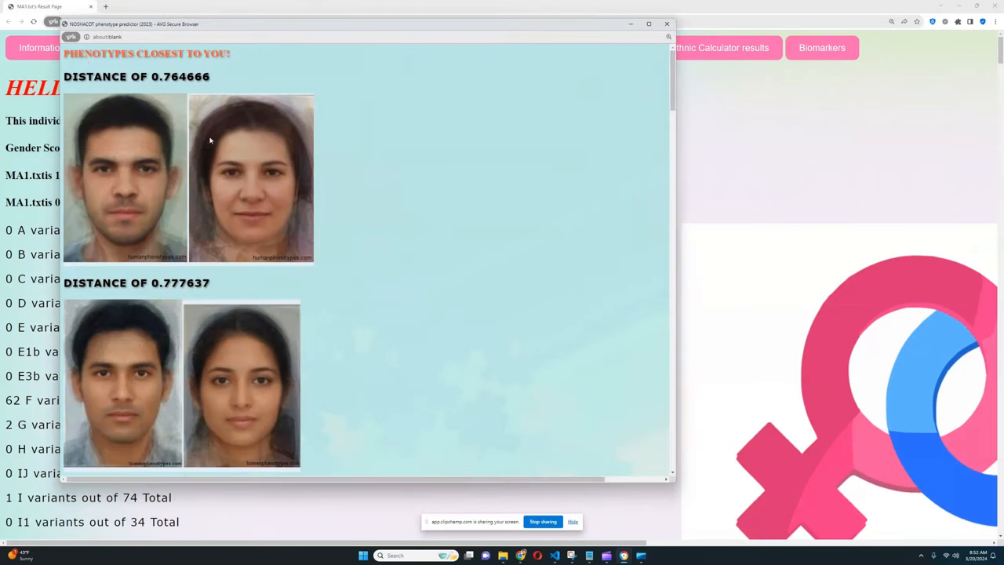
# Step: Scroll the phenotype predictor past the closest face composites (nearest 0.764666) to the eye colour section
pyautogui.scroll(-3)
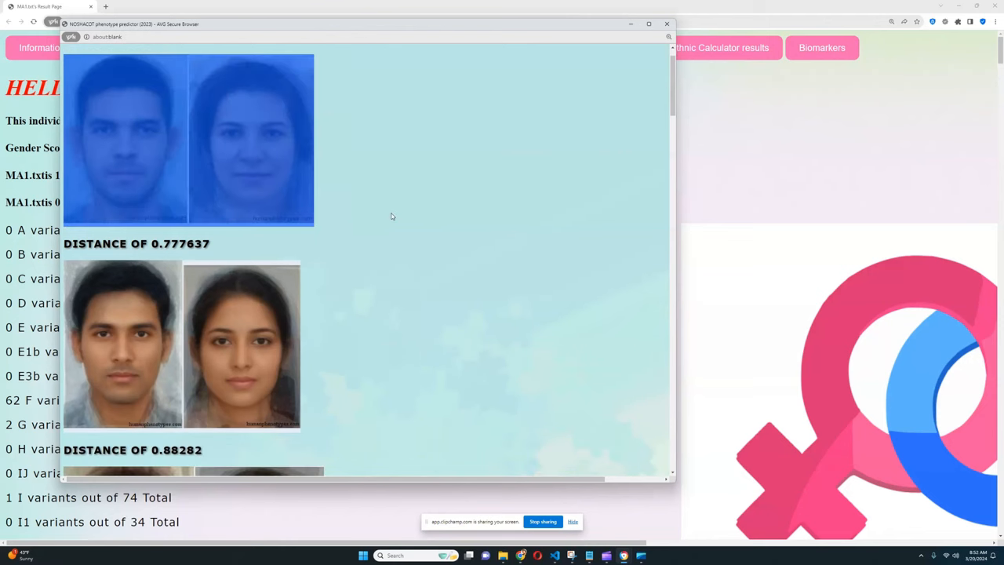
pyautogui.scroll(-3)
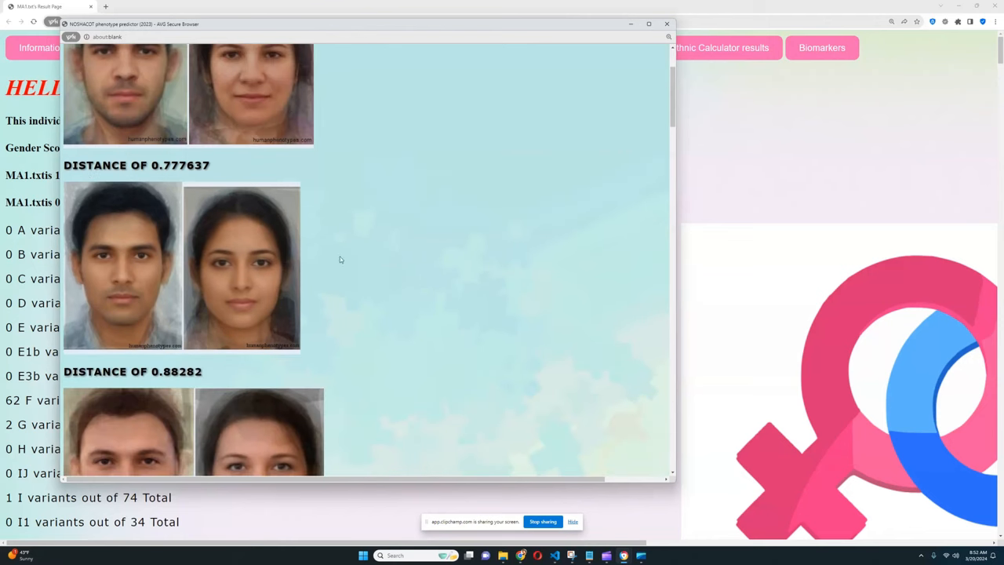
pyautogui.scroll(-3)
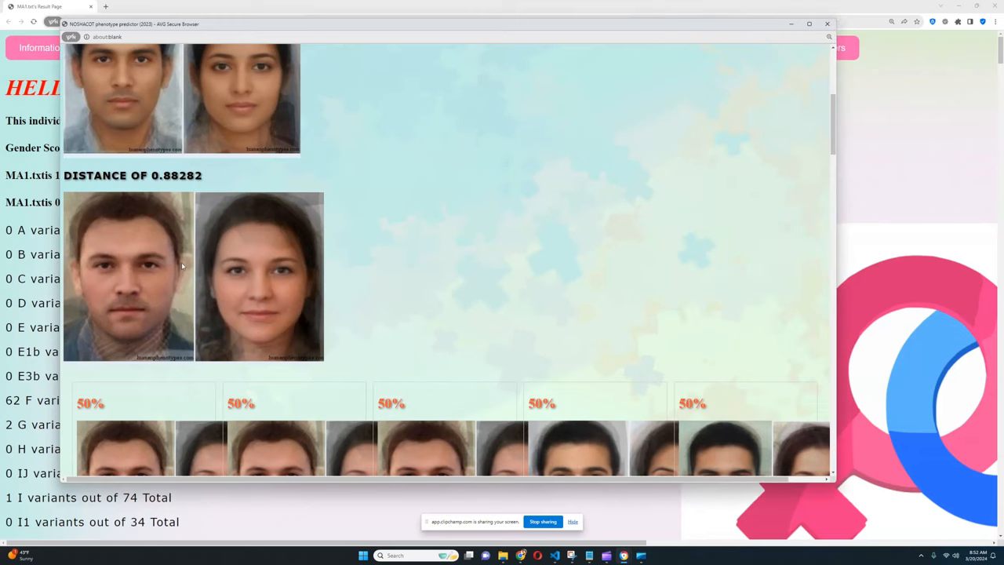
pyautogui.moveTo(112, 274)
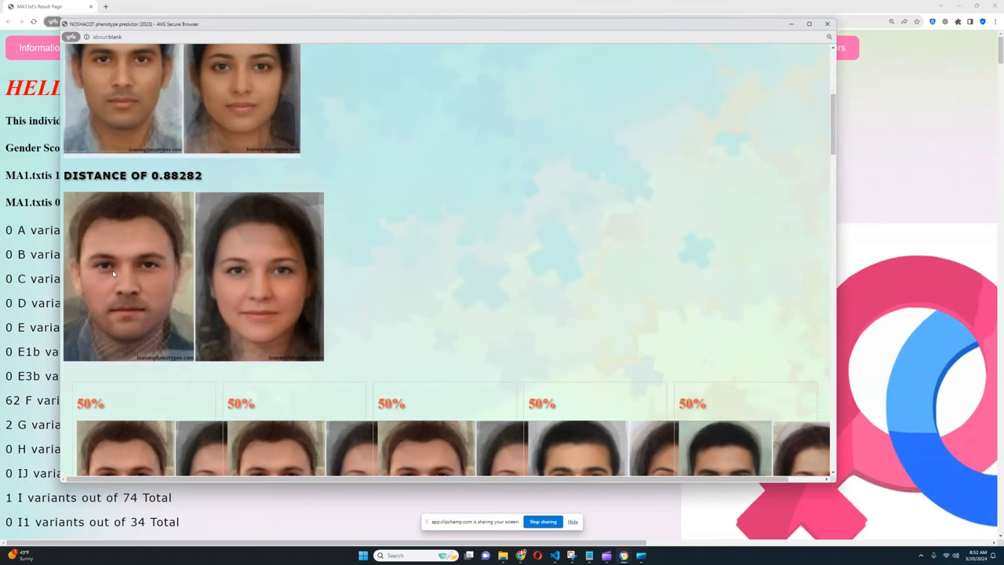
pyautogui.scroll(-3)
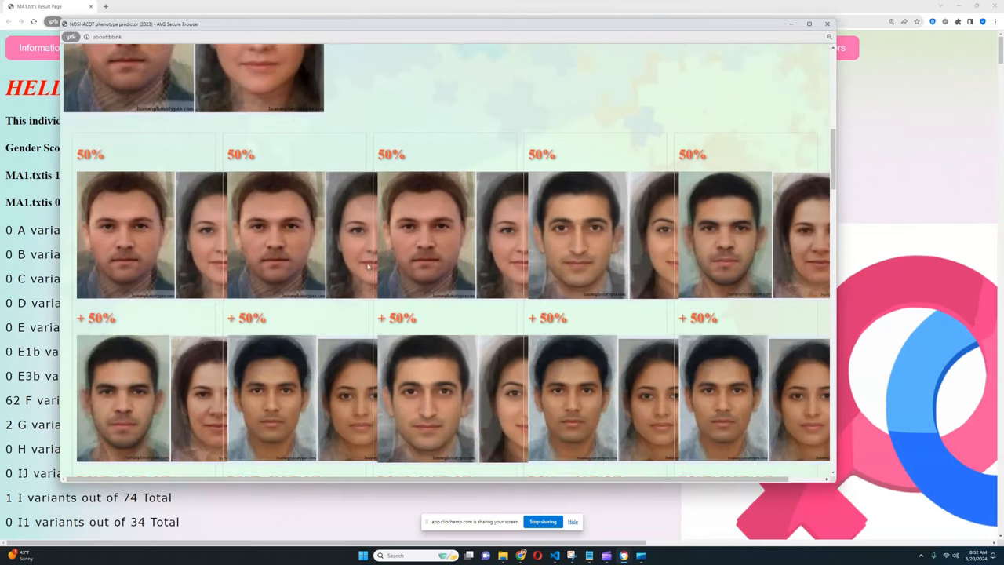
pyautogui.scroll(-3)
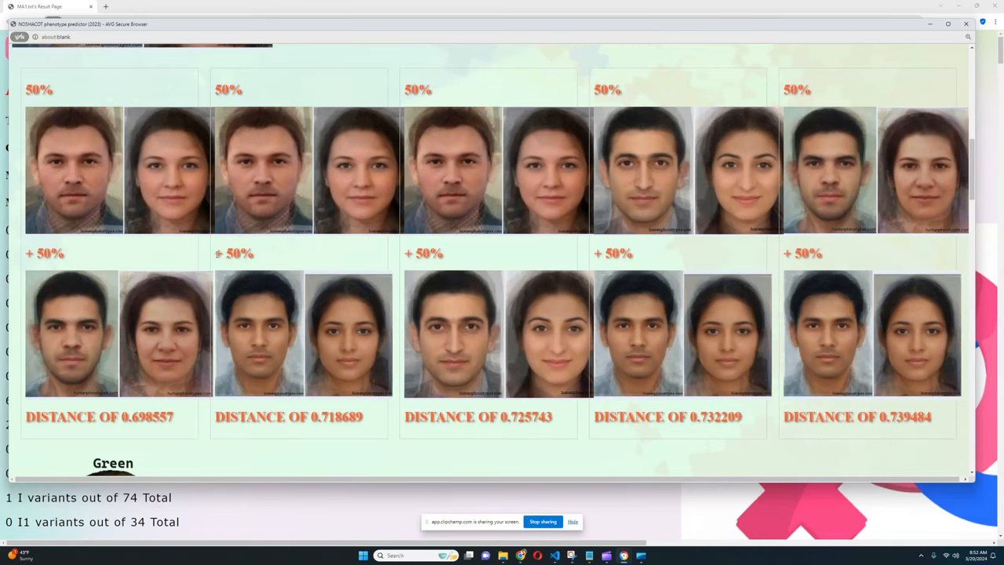
pyautogui.moveTo(332, 244)
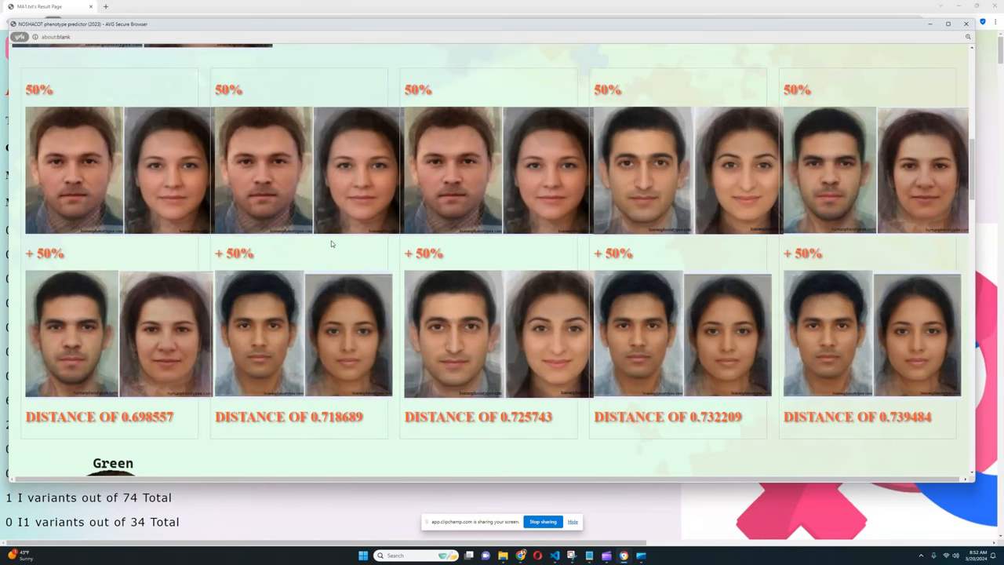
pyautogui.scroll(-3)
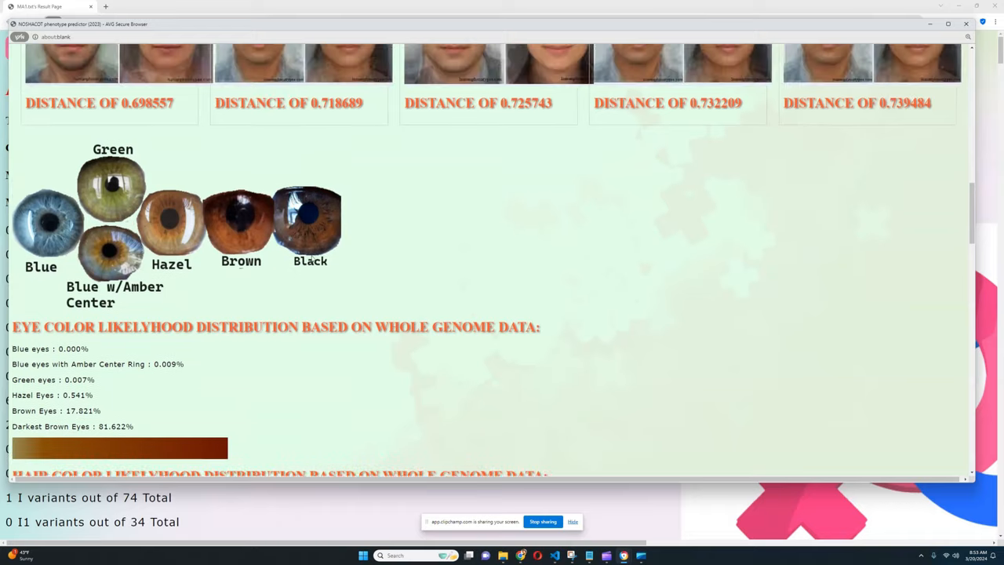
# Step: Read the eye colour likelihoods, noting Darkest Brown Eyes at 81.622%
pyautogui.scroll(-3)
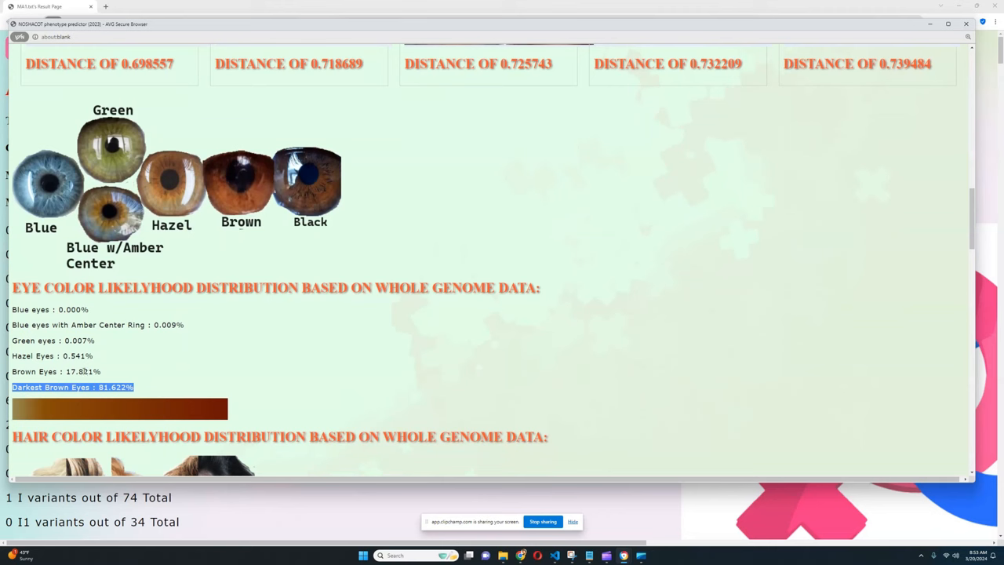
pyautogui.doubleClick(35, 371)
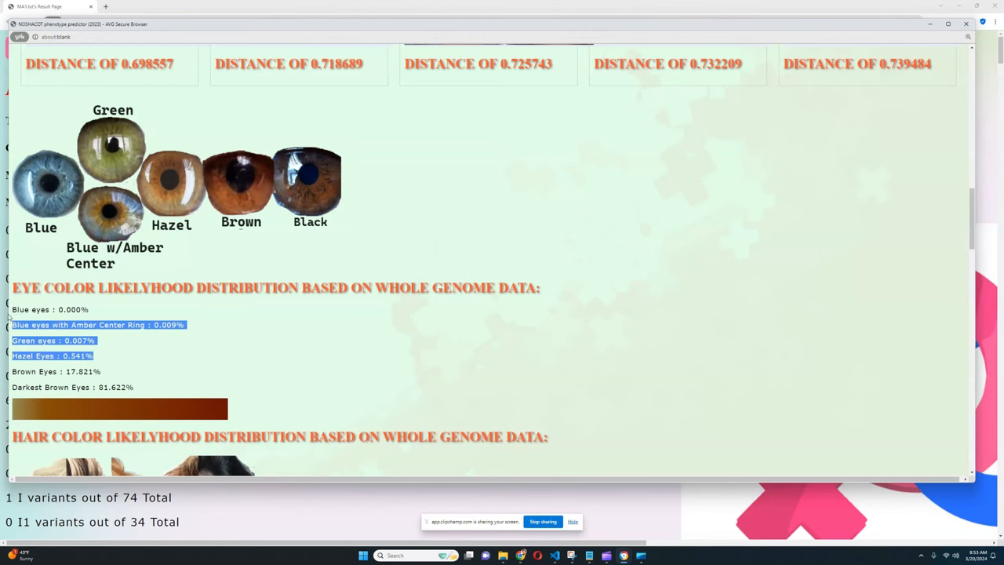
pyautogui.scroll(-3)
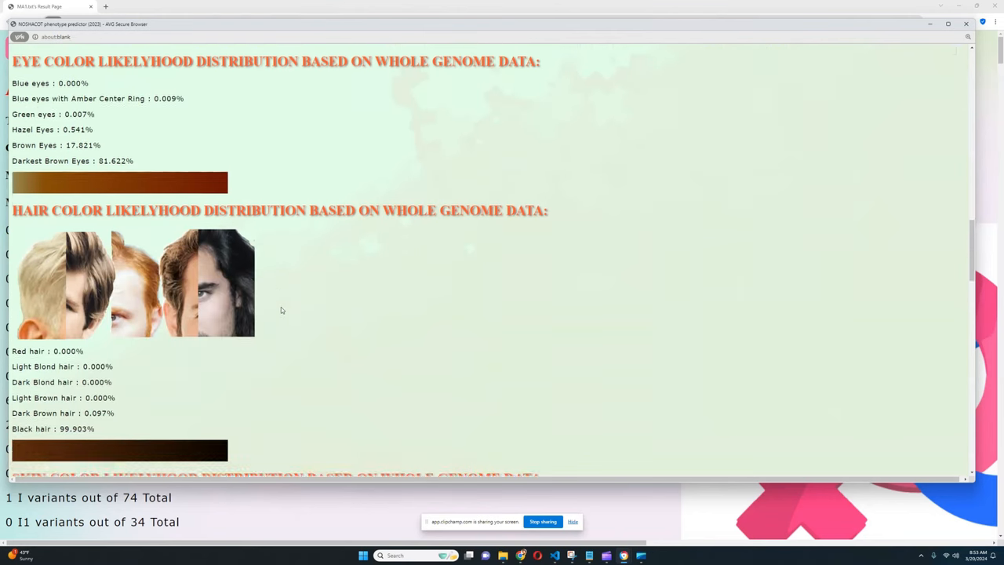
pyautogui.scroll(-3)
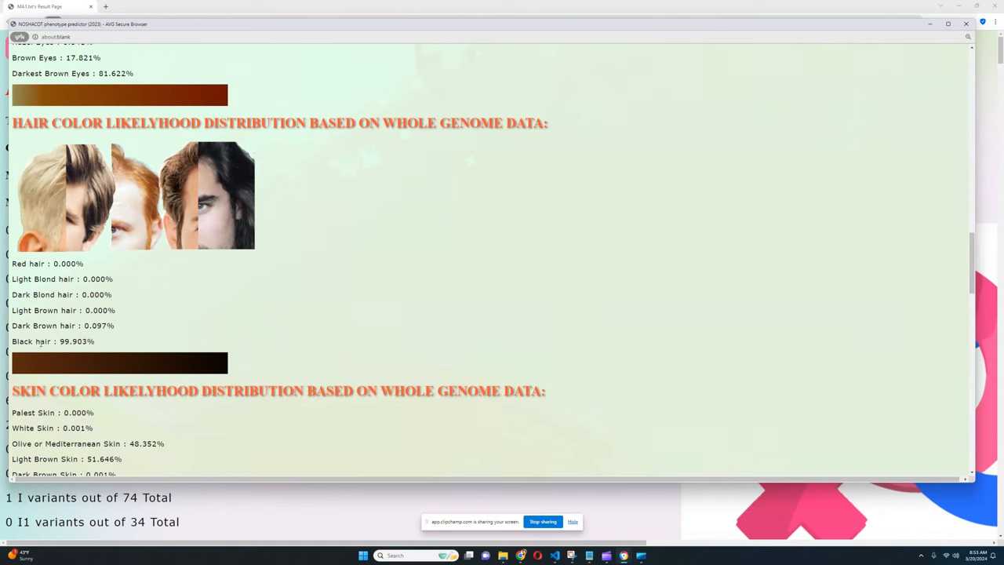
pyautogui.moveTo(149, 326)
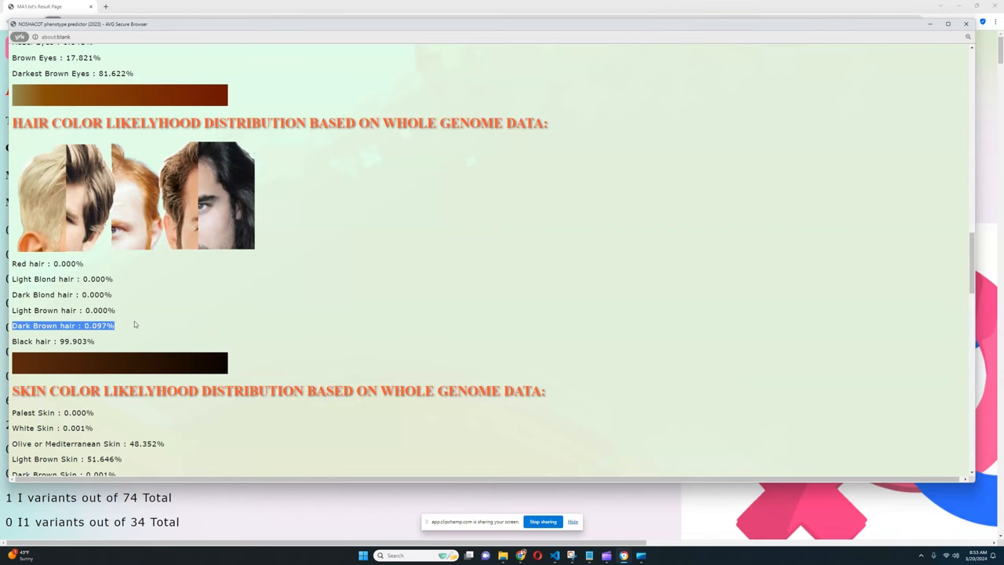
pyautogui.scroll(-3)
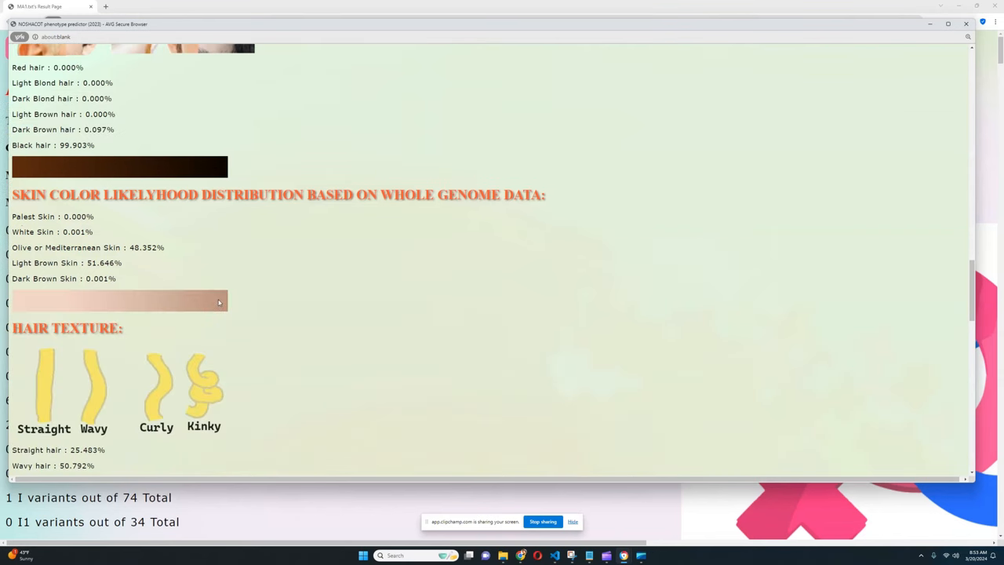
pyautogui.moveTo(158, 259)
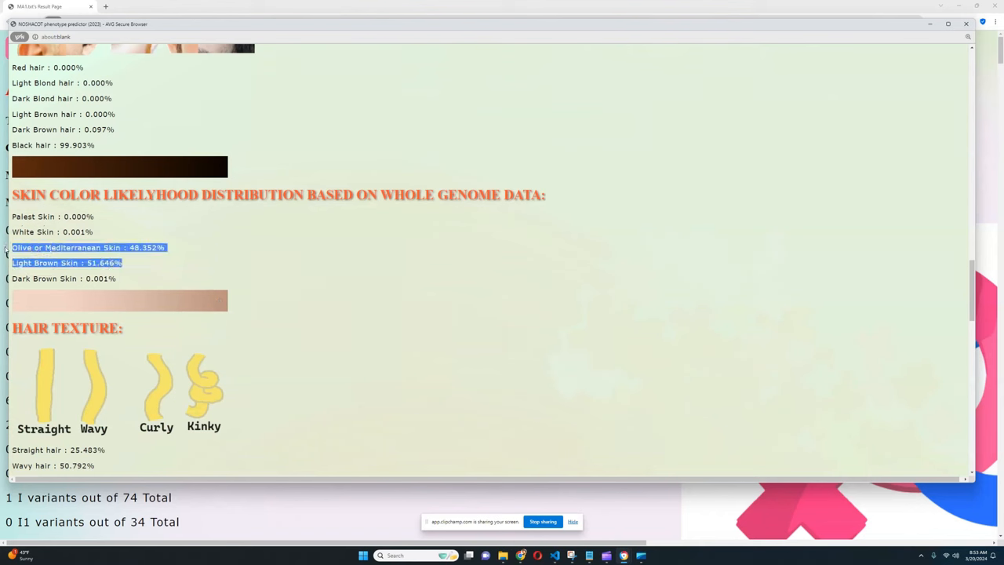
pyautogui.moveTo(208, 229)
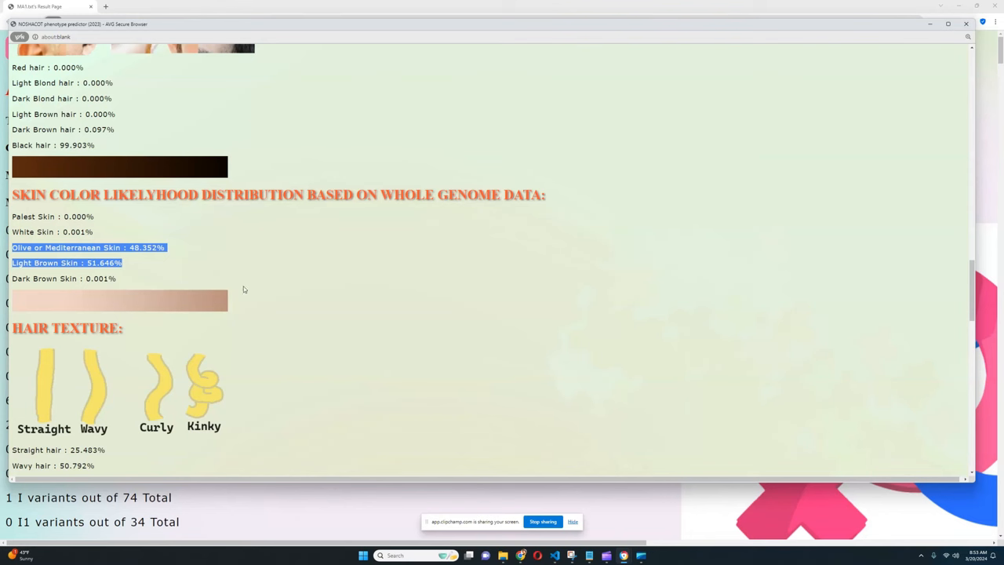
pyautogui.moveTo(213, 240)
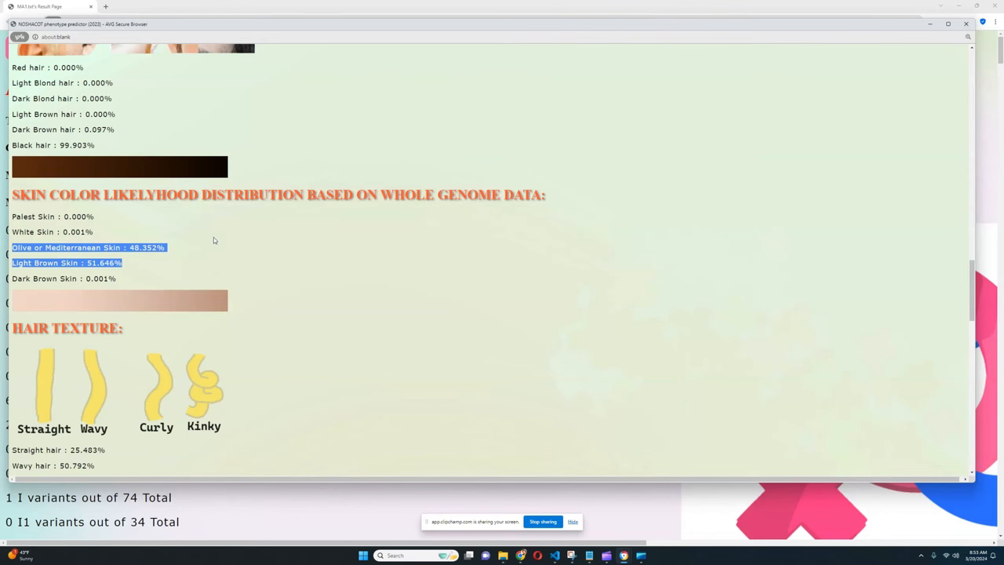
# Step: Read the hair (99.903% black), skin (51.646% light brown) and wavy-hair (50.792%) results
pyautogui.scroll(-3)
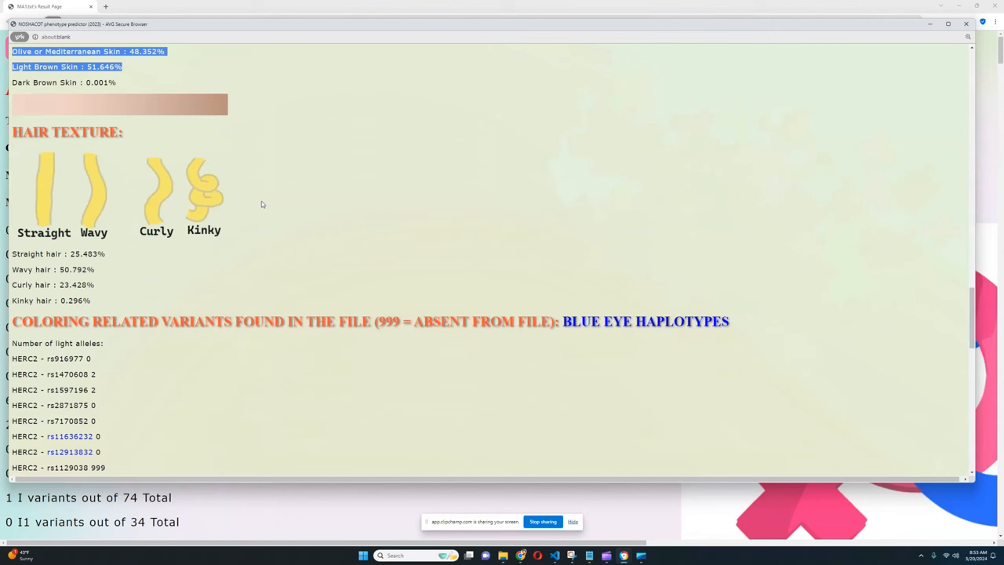
pyautogui.moveTo(156, 265)
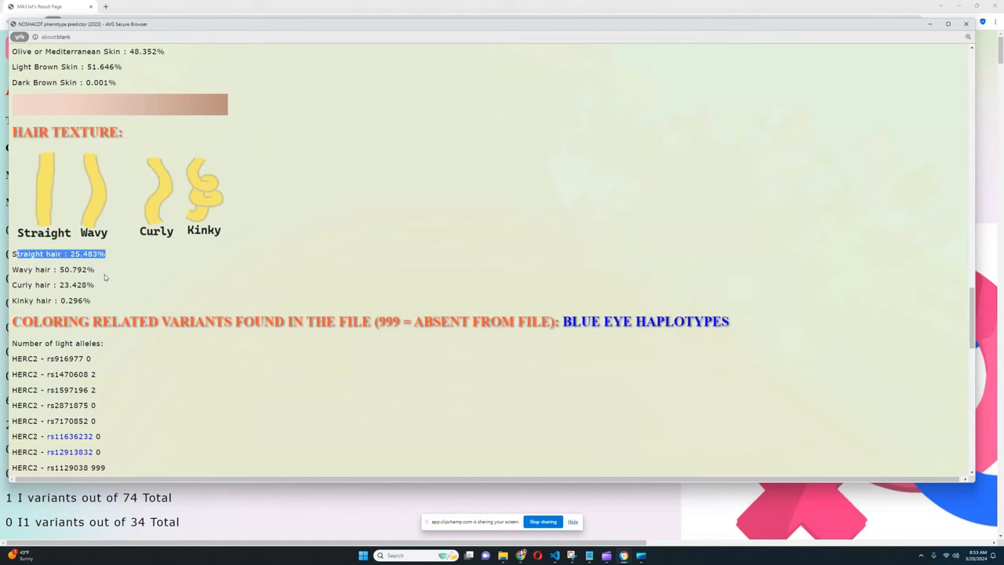
pyautogui.scroll(-3)
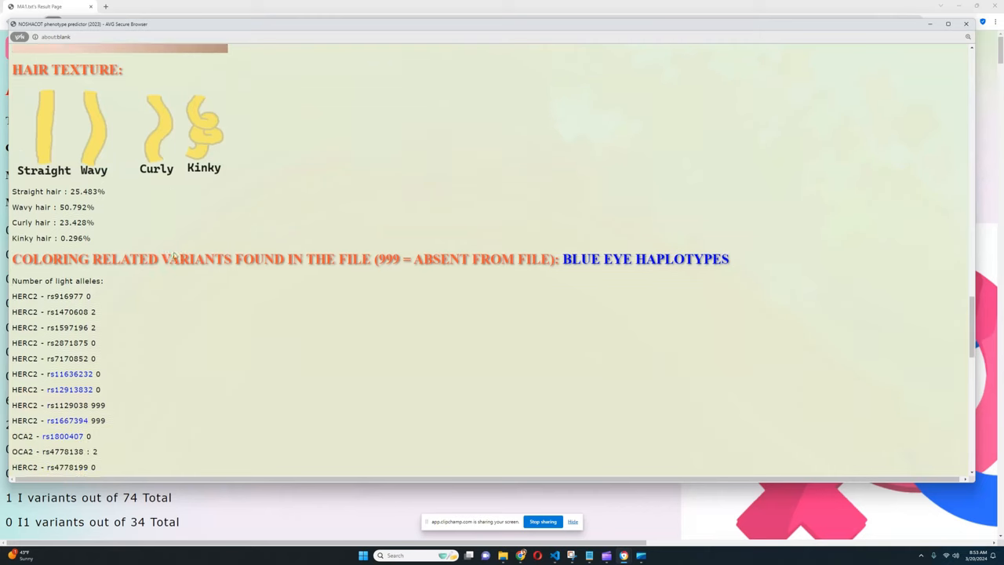
pyautogui.scroll(-3)
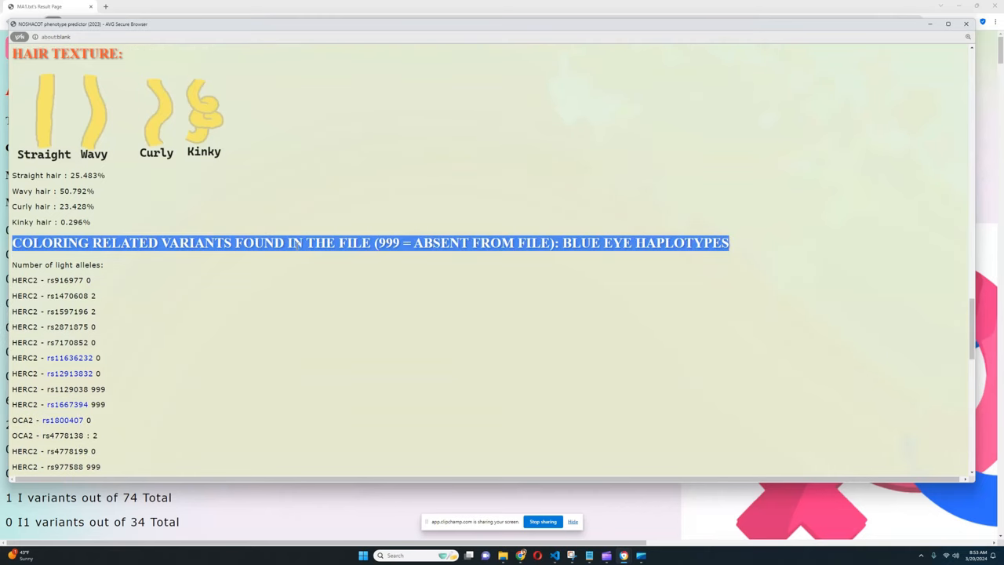
pyautogui.scroll(3)
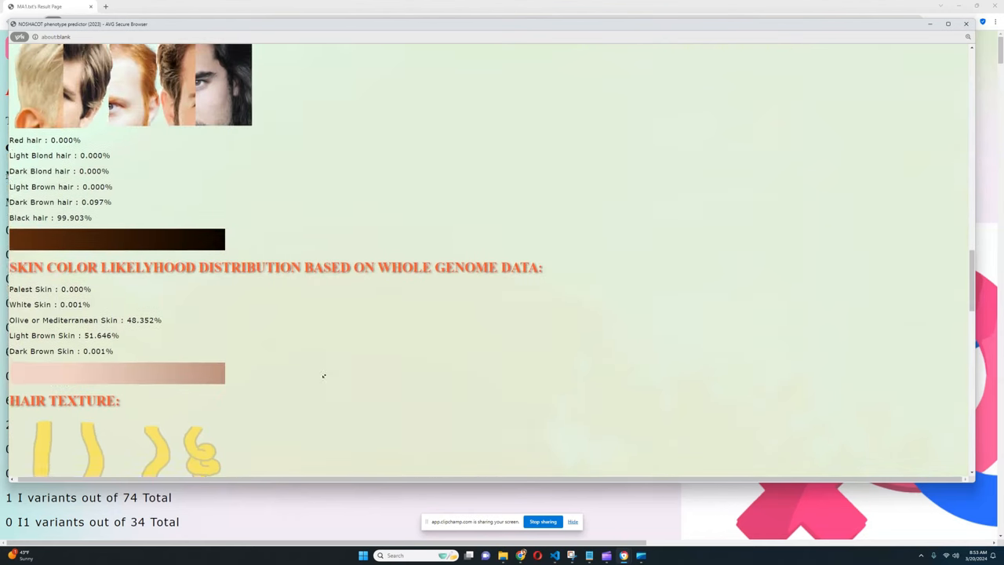
pyautogui.scroll(-3)
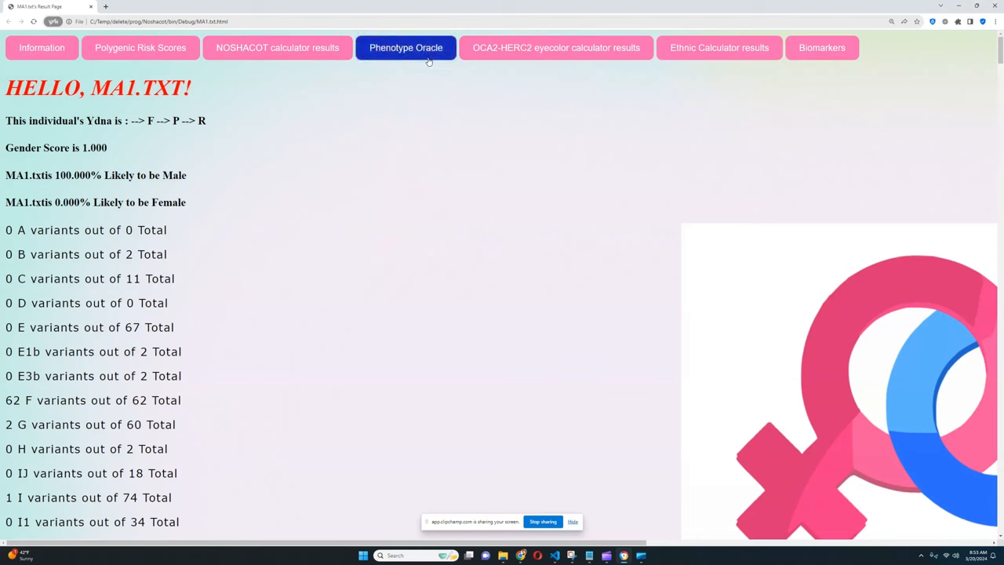
pyautogui.click(406, 47)
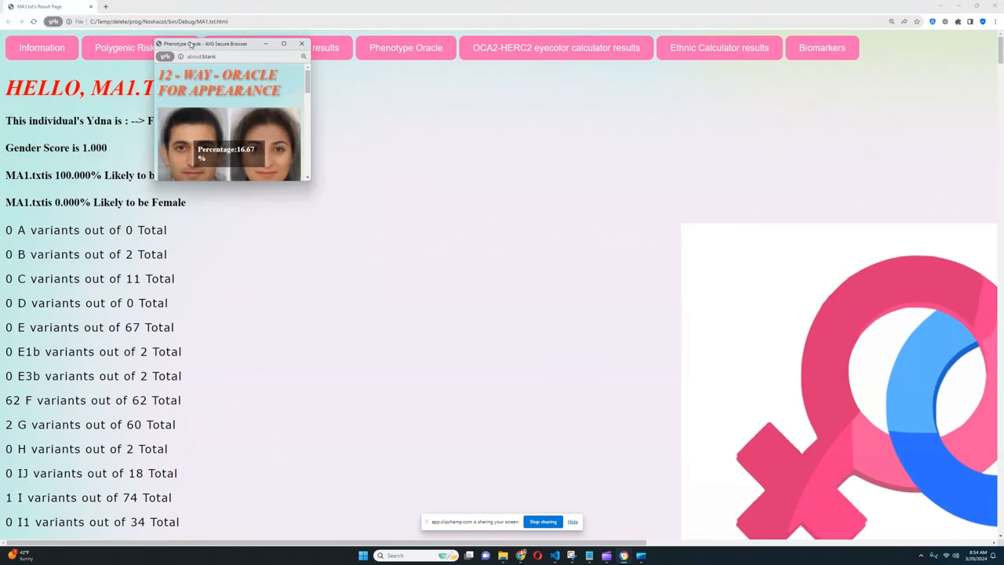
# Step: Review the enlarged 12-way appearance oracle's face composites at 16.67%, 33.33% and 25.00%, then close it
pyautogui.click(284, 43)
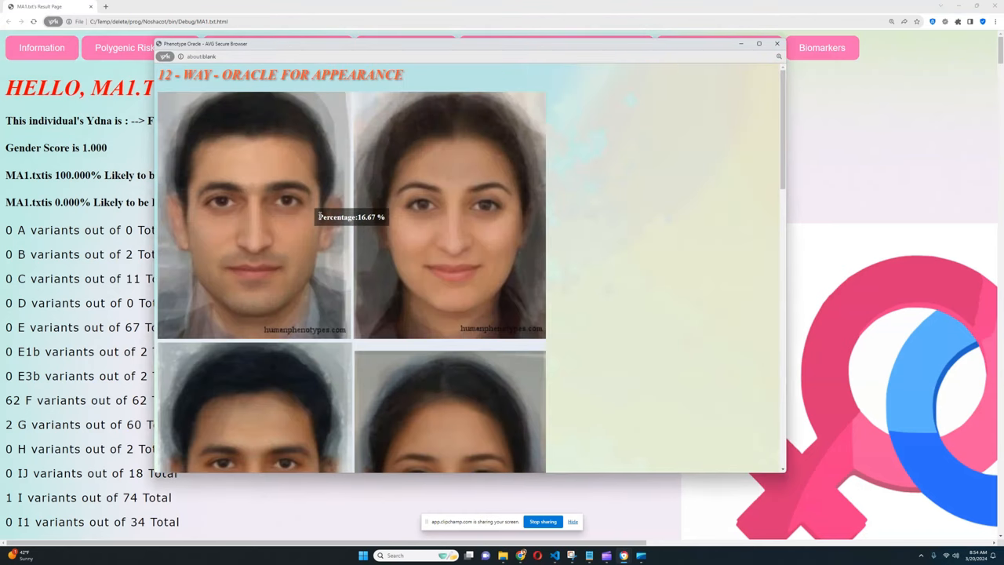
pyautogui.scroll(-3)
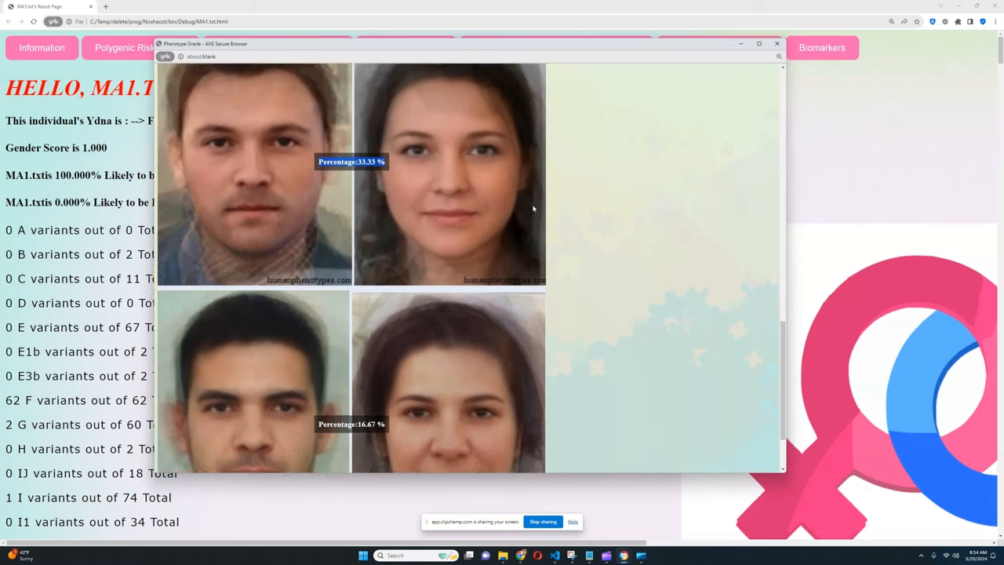
pyautogui.scroll(-3)
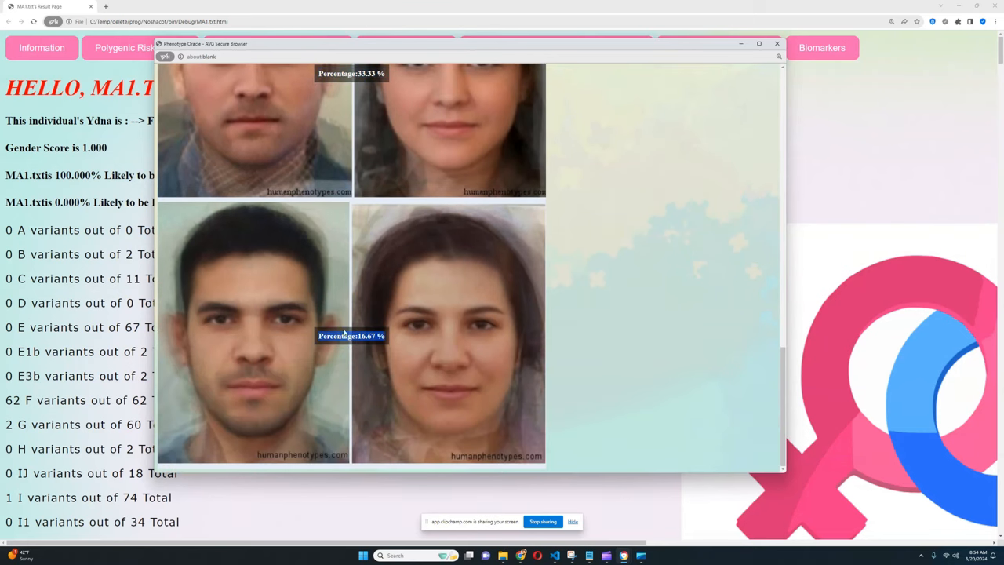
pyautogui.scroll(-3)
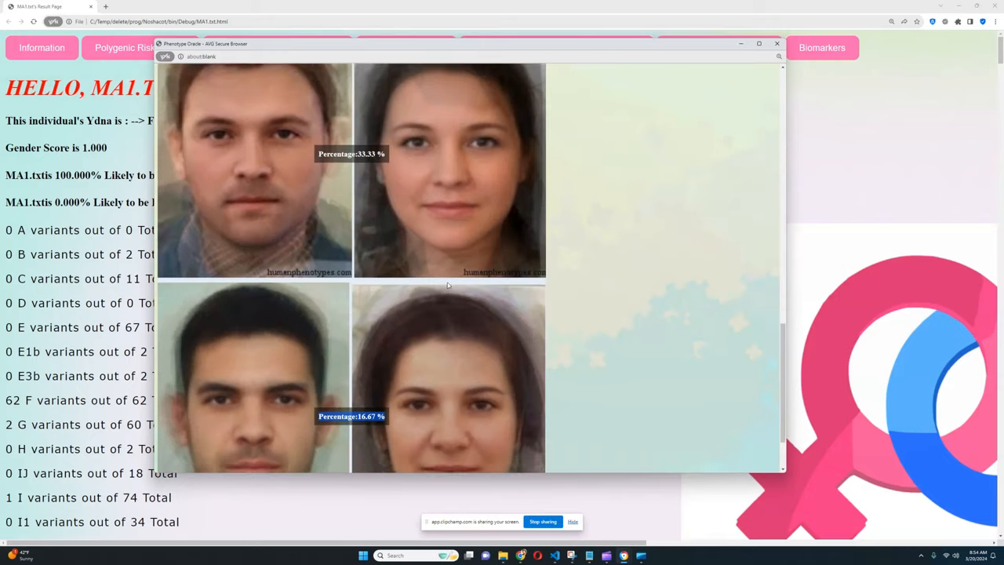
pyautogui.scroll(-3)
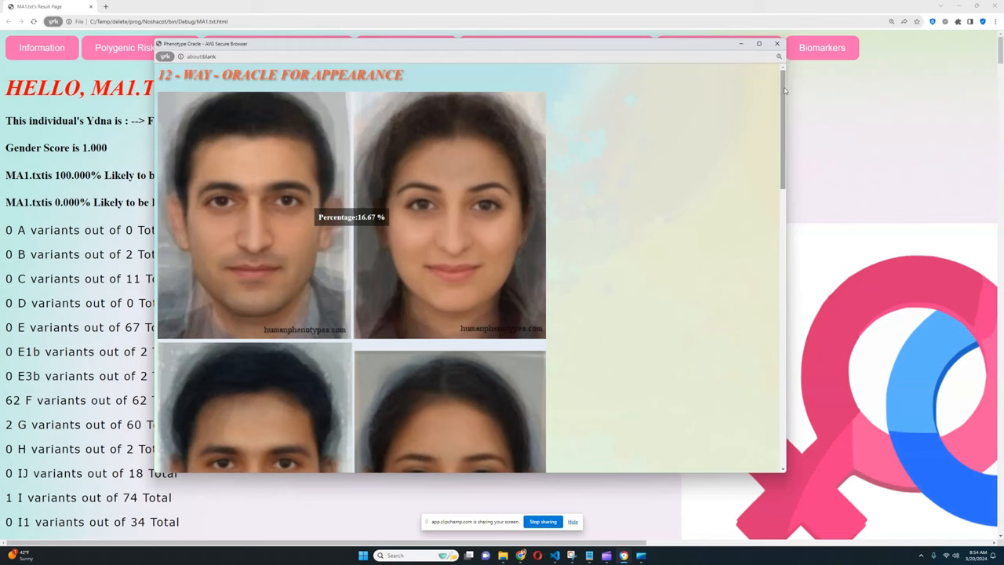
pyautogui.scroll(-3)
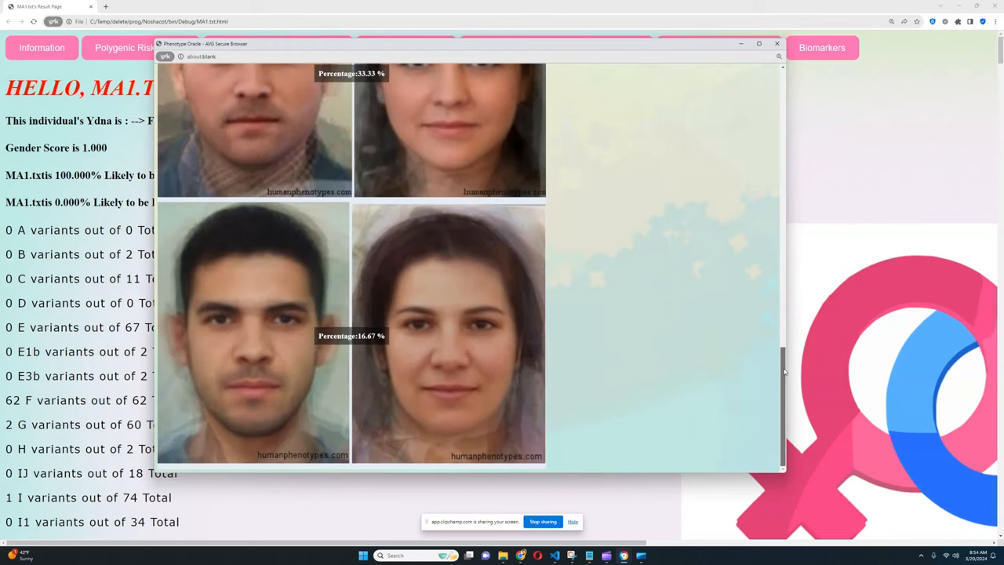
pyautogui.scroll(-3)
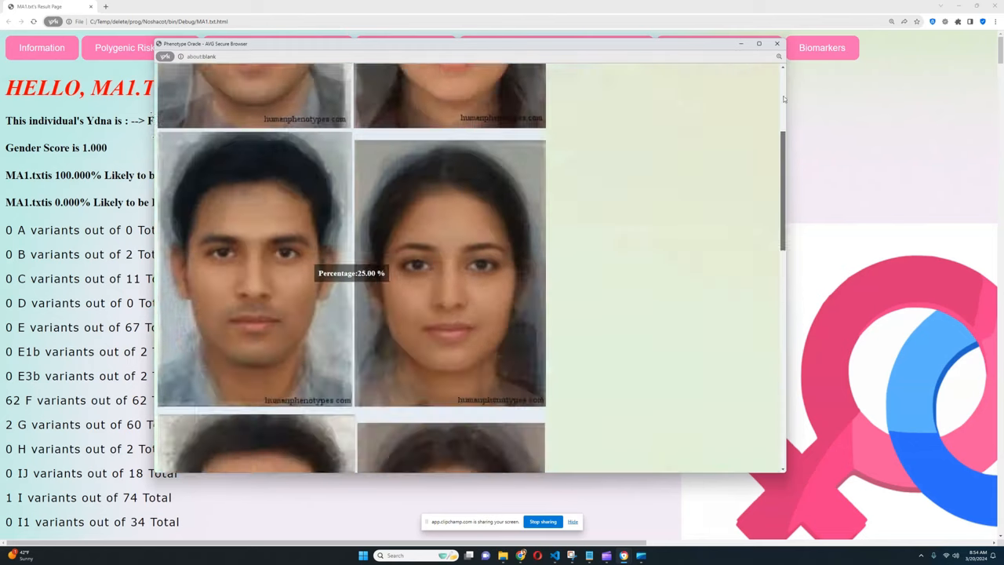
pyautogui.click(776, 43)
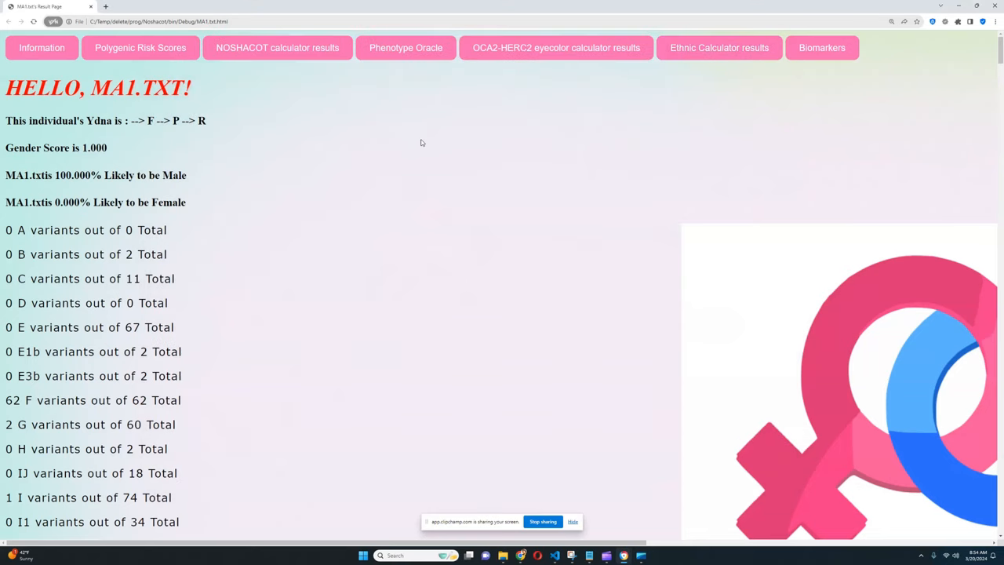
# Step: Show the OCA2-HERC2 eye colour distribution and enlarge its window for reading
pyautogui.click(555, 47)
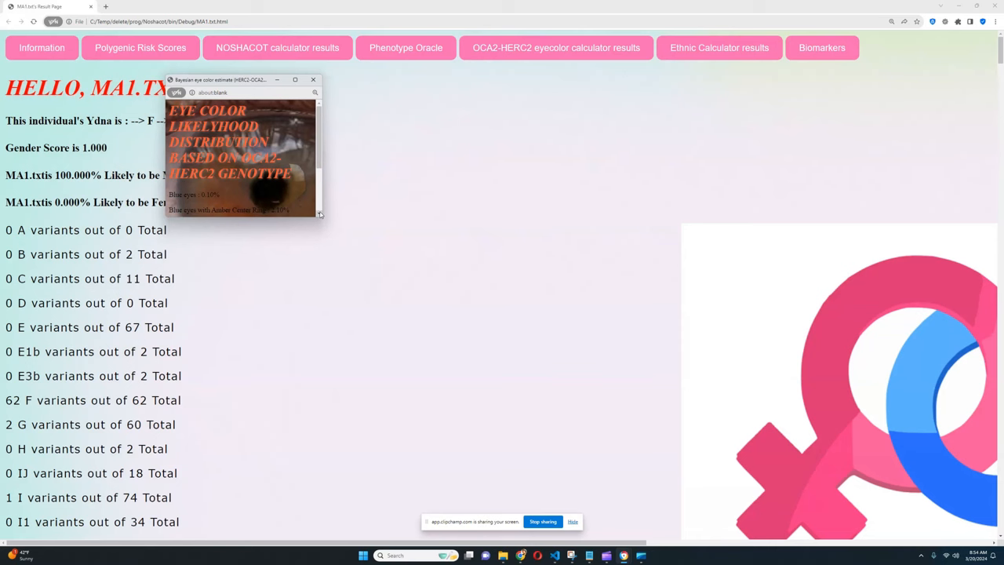
pyautogui.moveTo(320, 216); pyautogui.dragTo(564, 420)
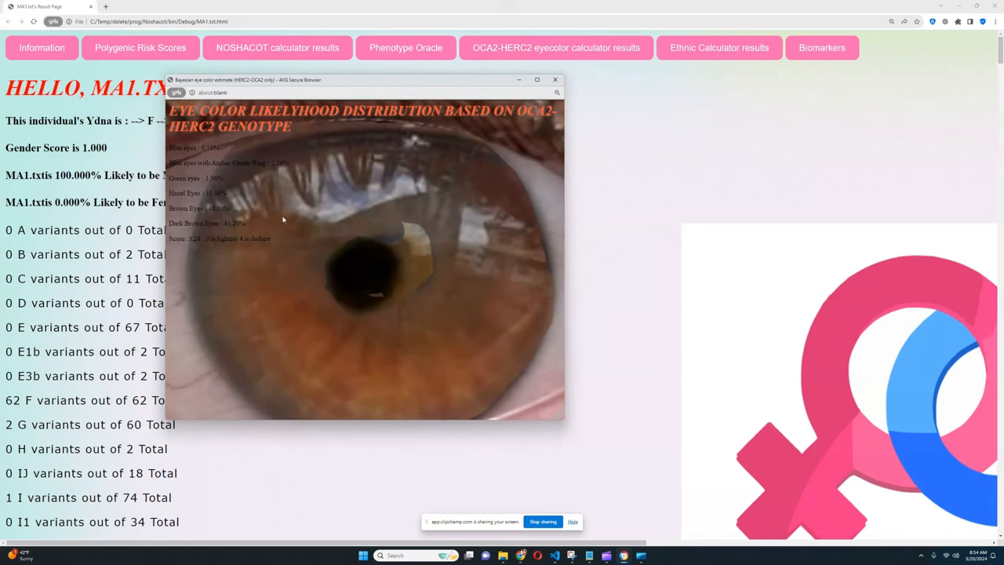
pyautogui.moveTo(169, 146); pyautogui.dragTo(248, 226)
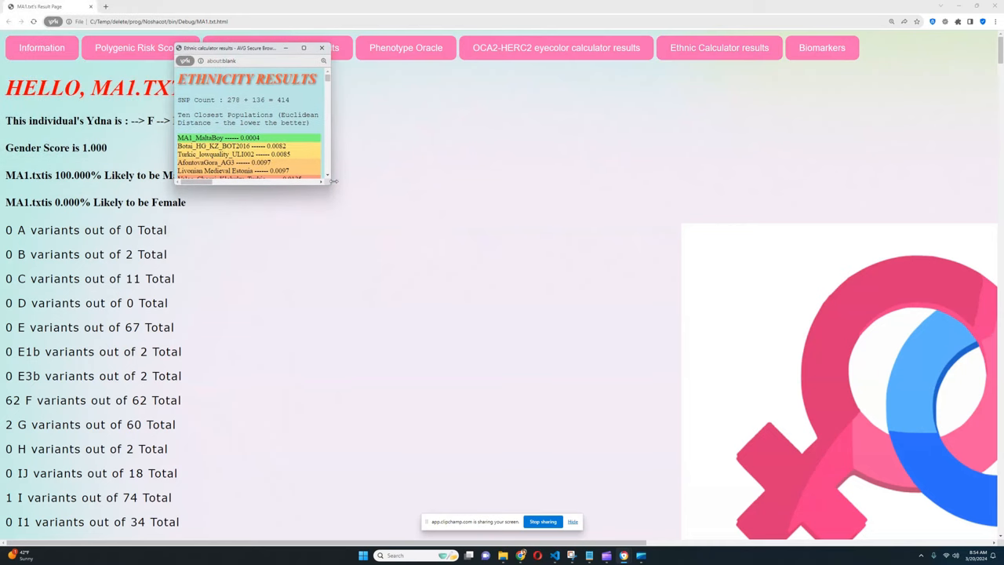
pyautogui.moveTo(335, 192)
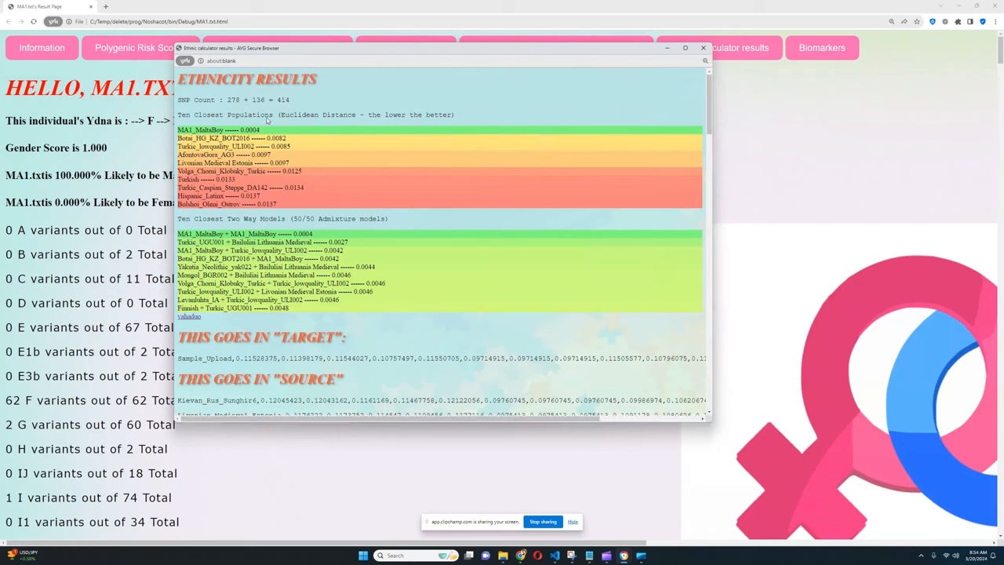
# Step: Note the closest populations: MA1_MaltaBoy at 0.0004, Botai_HG, Turkic ULI002 and Livonian Medieval Estonia
pyautogui.doubleClick(218, 129)
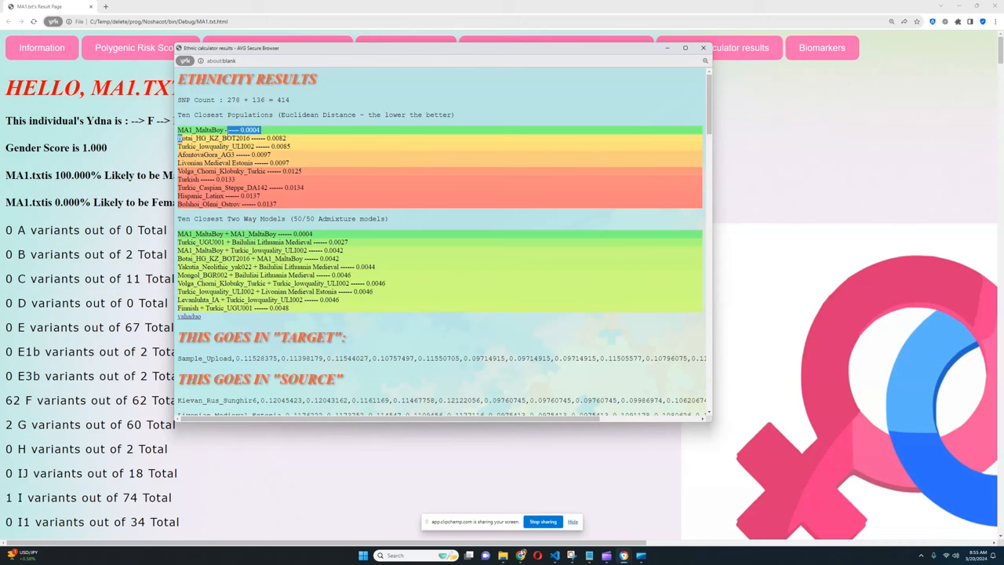
pyautogui.doubleClick(212, 138)
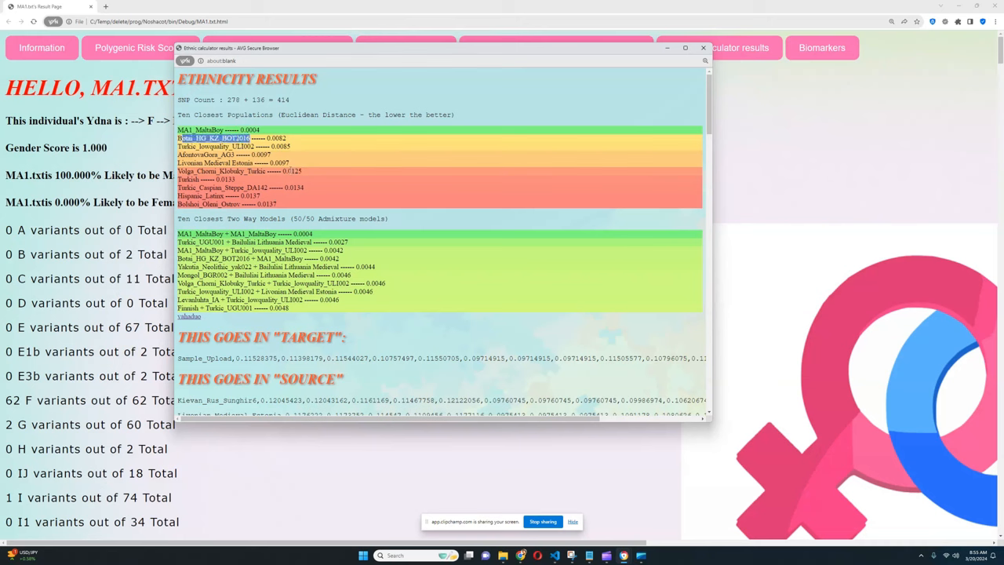
pyautogui.click(212, 146)
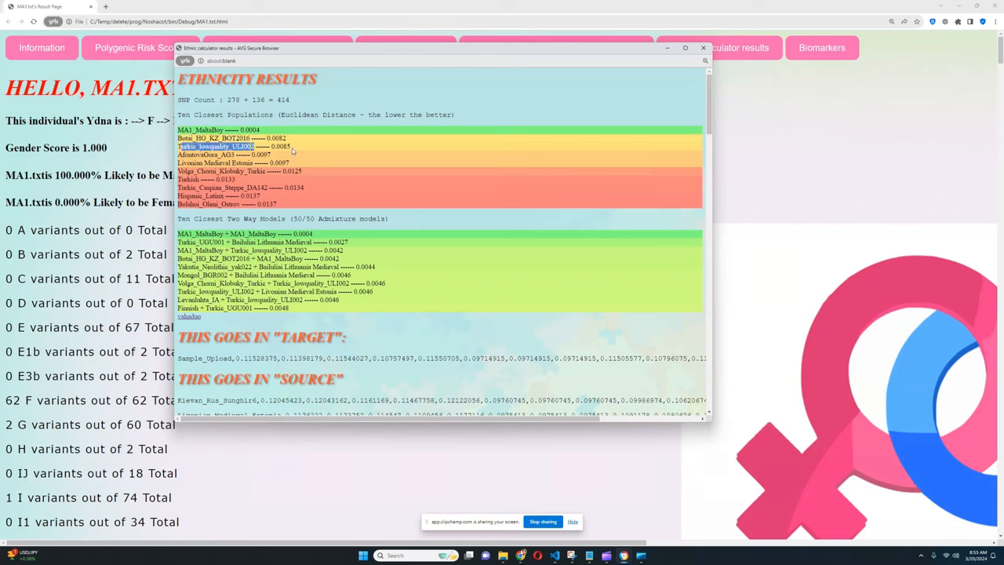
pyautogui.click(224, 155)
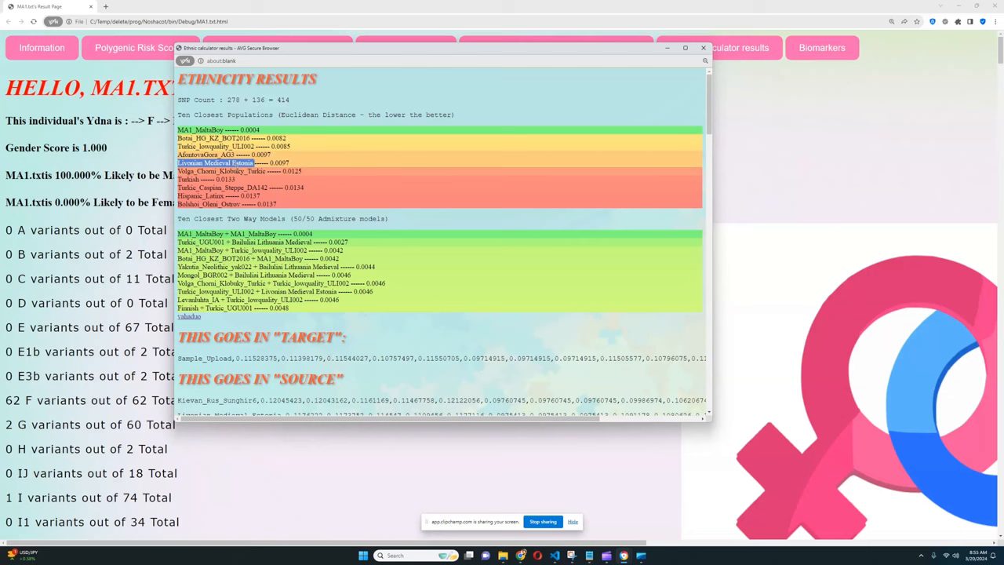
pyautogui.doubleClick(211, 171)
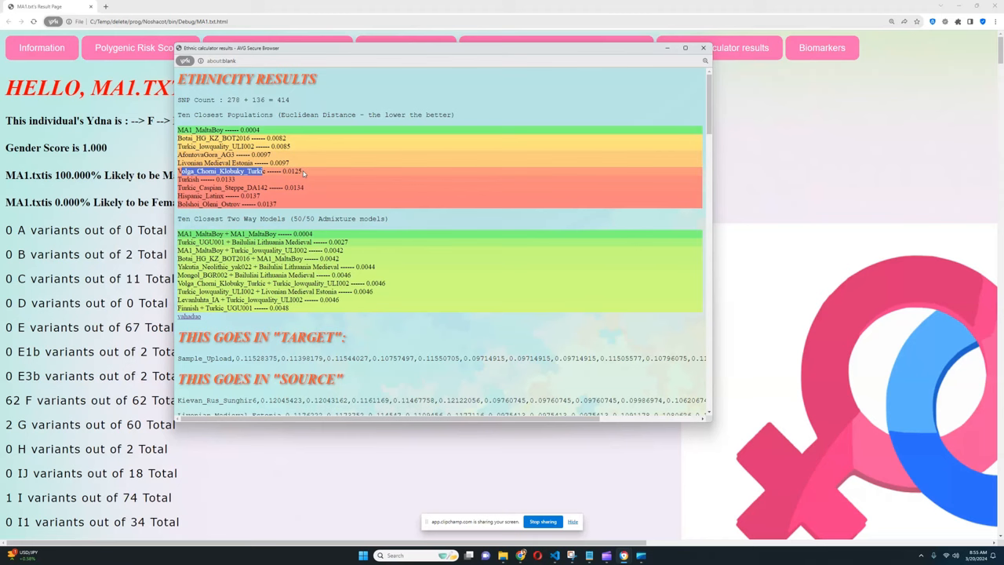
# Step: Review the Volga populations and two-way admixture models, then close the ethnicity results
pyautogui.scroll(-3)
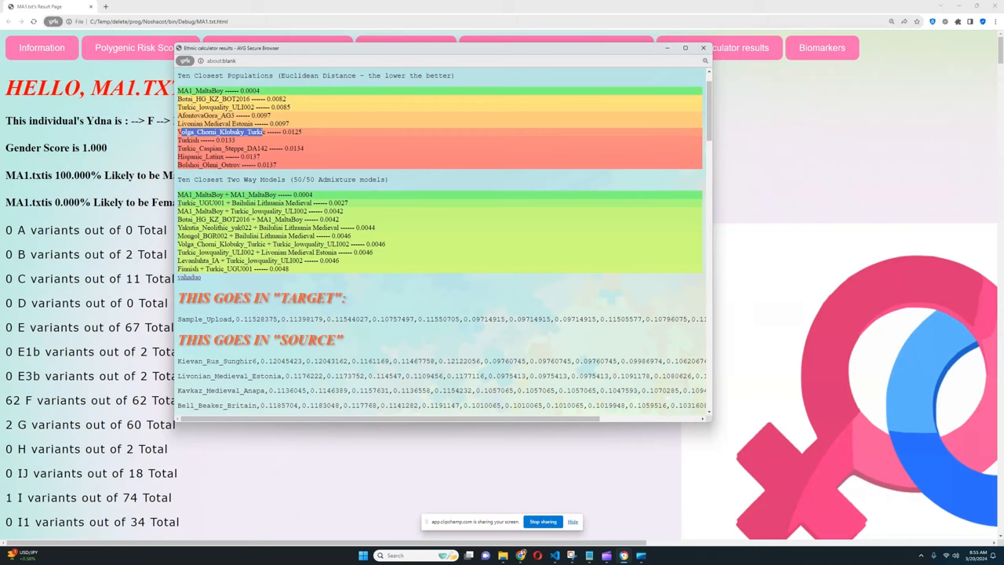
pyautogui.doubleClick(200, 203)
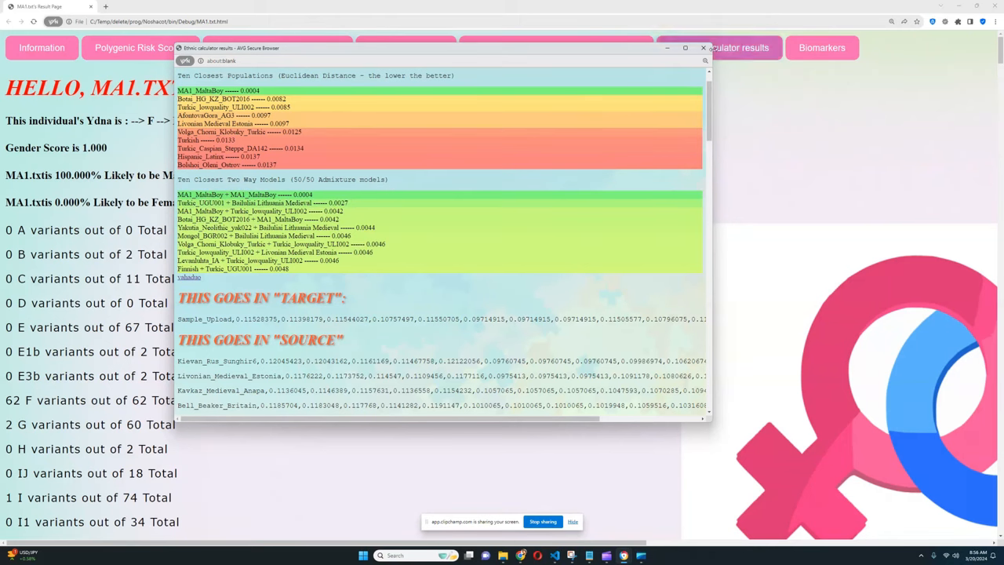
pyautogui.click(703, 48)
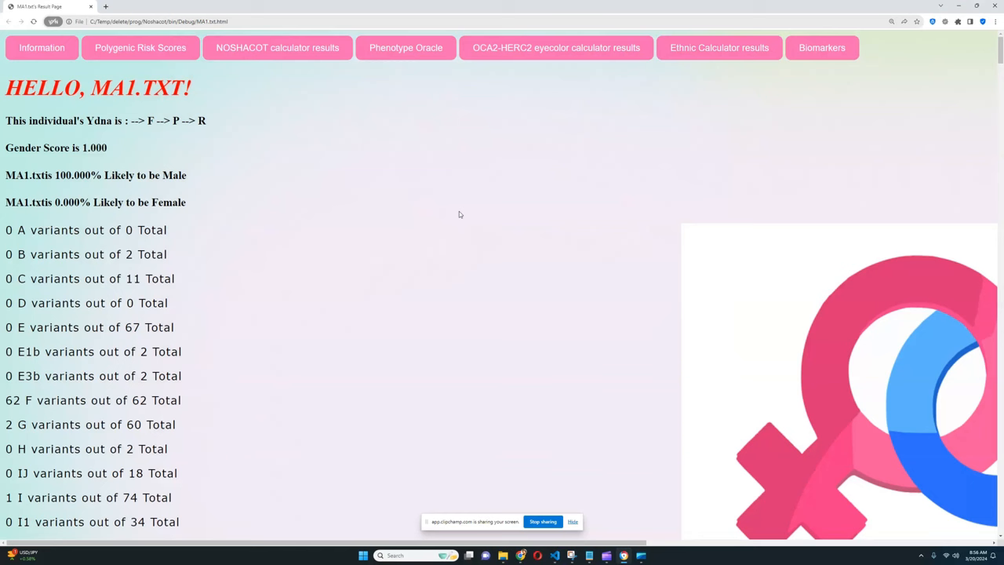
pyautogui.click(822, 47)
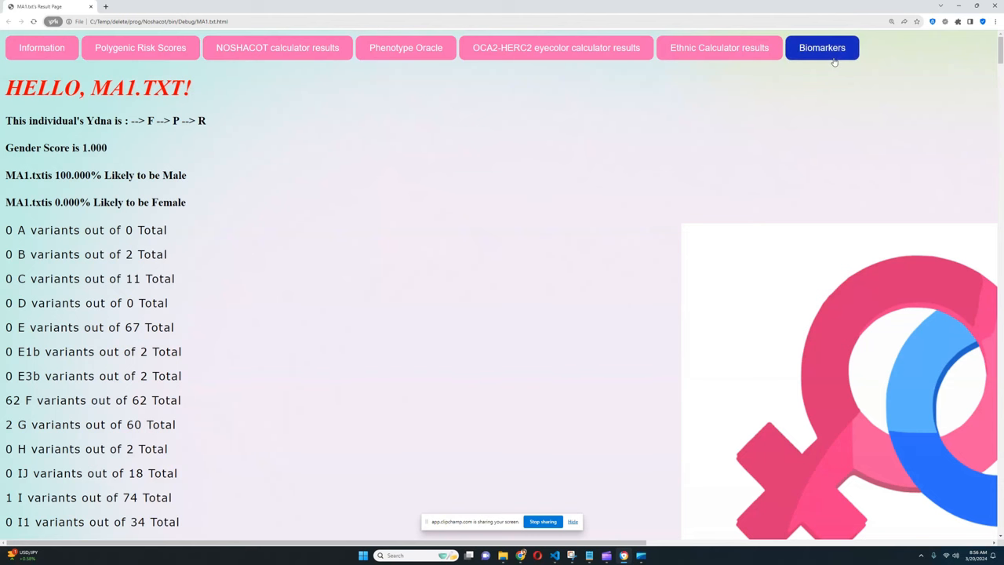
pyautogui.click(822, 47)
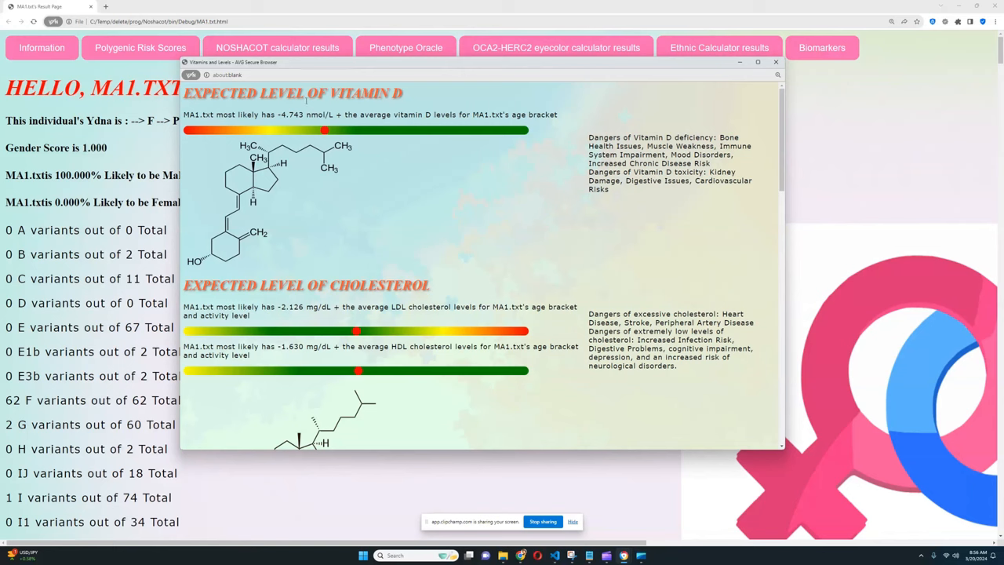
pyautogui.moveTo(278, 114); pyautogui.dragTo(478, 115)
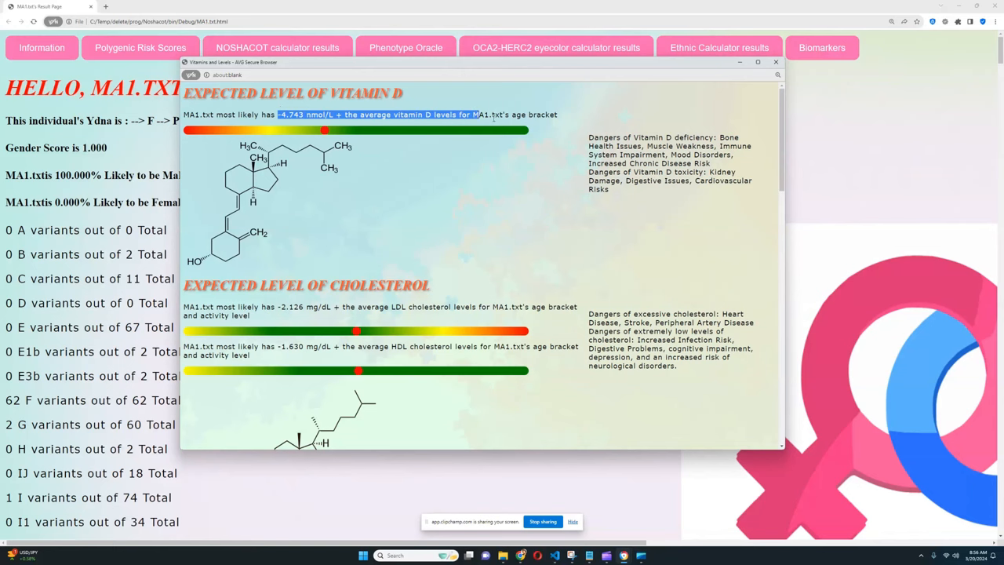
pyautogui.scroll(-3)
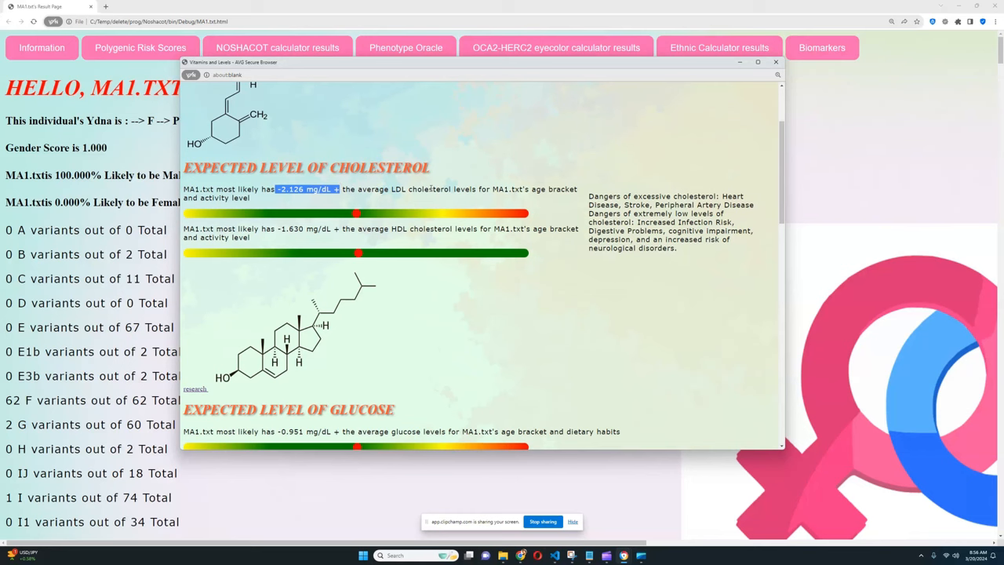
pyautogui.scroll(-3)
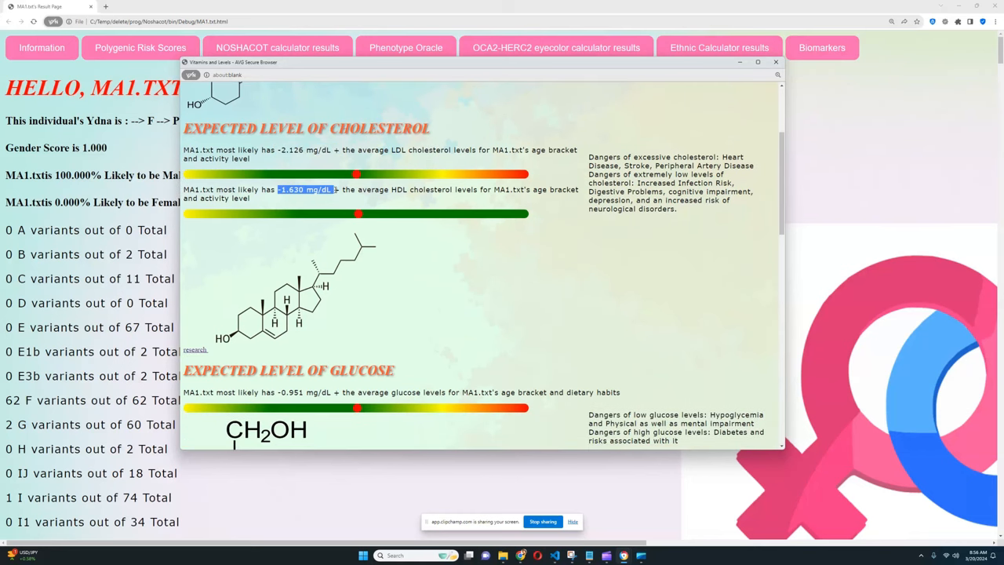
pyautogui.scroll(-3)
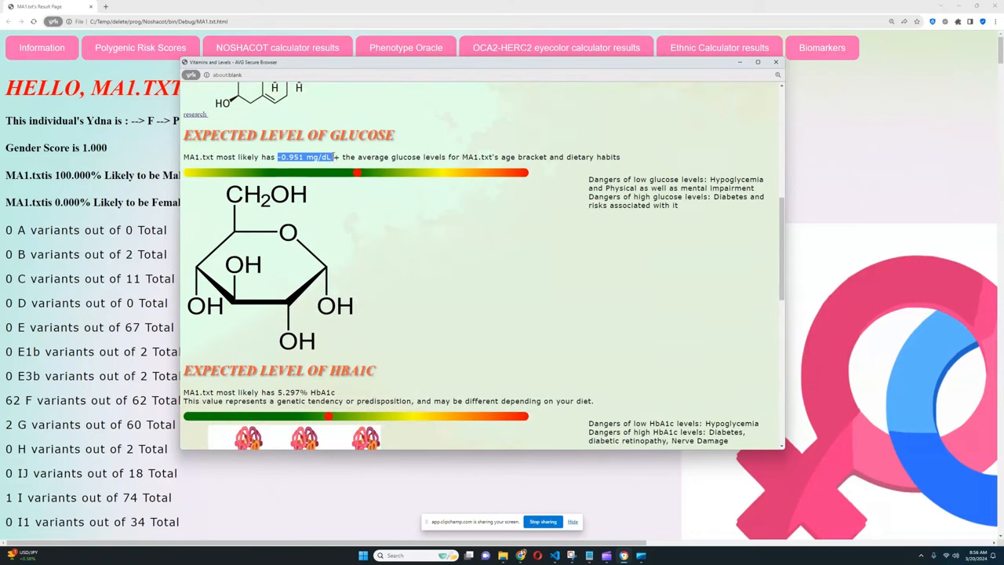
pyautogui.scroll(-3)
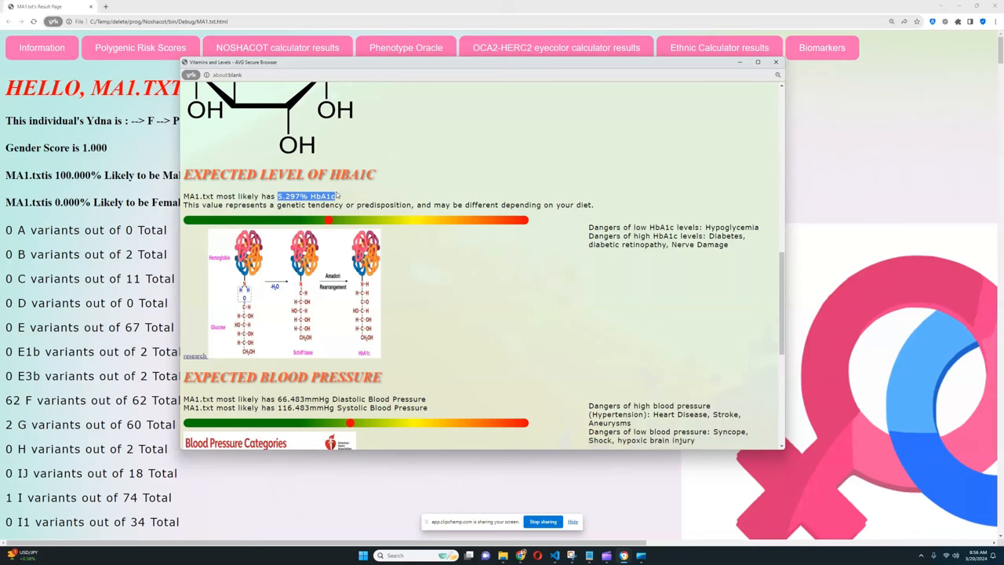
pyautogui.moveTo(348, 216)
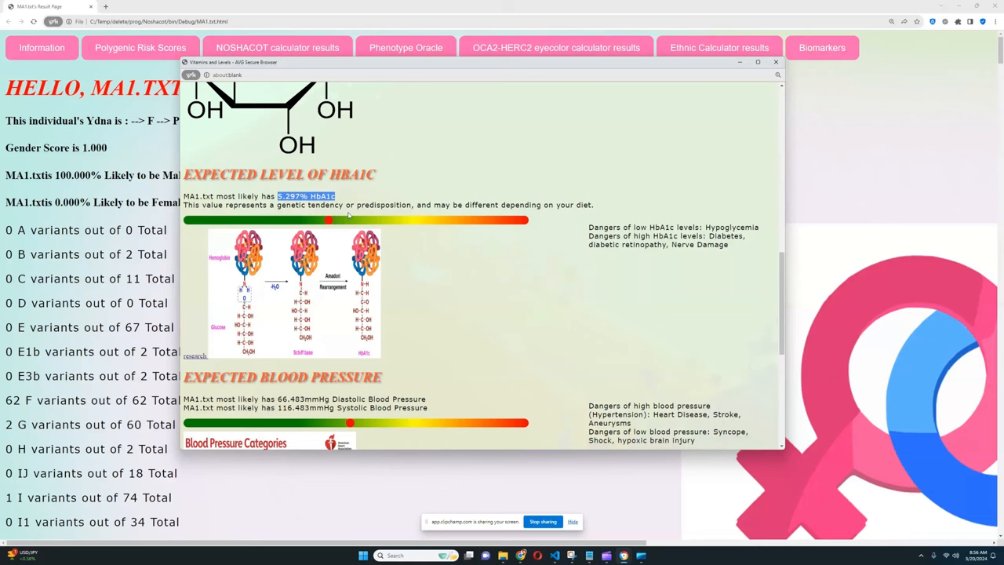
pyautogui.scroll(-3)
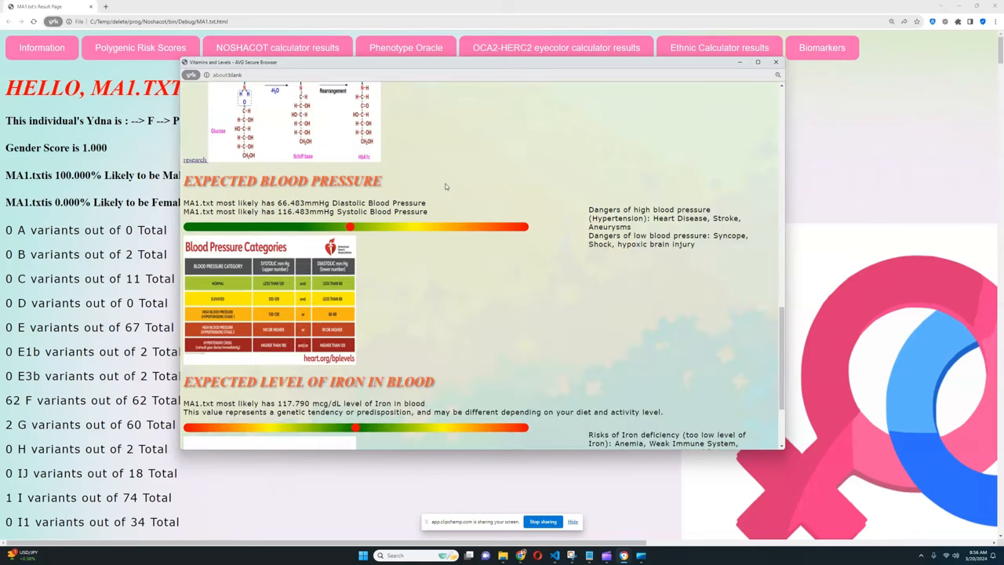
pyautogui.doubleClick(306, 202)
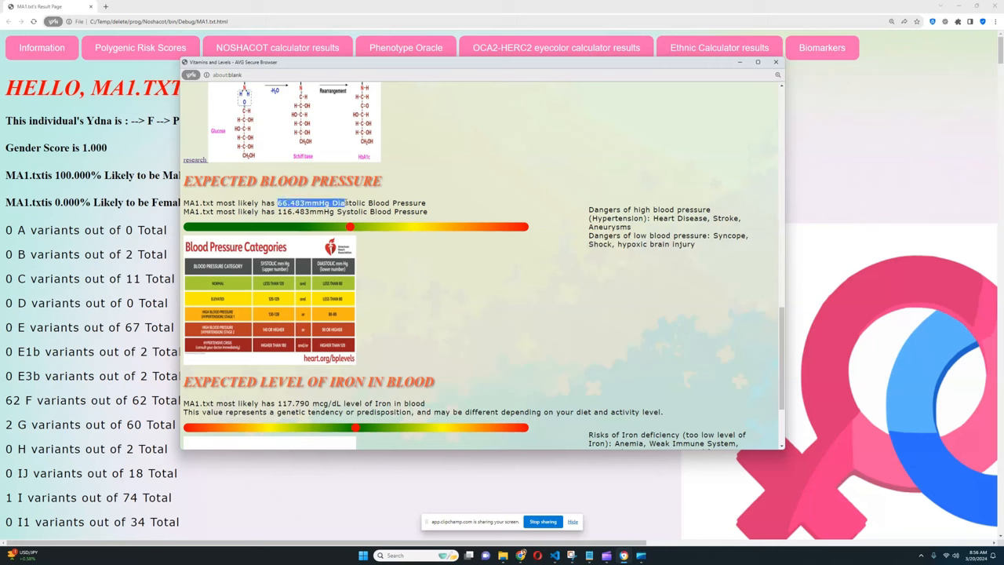
pyautogui.click(455, 212)
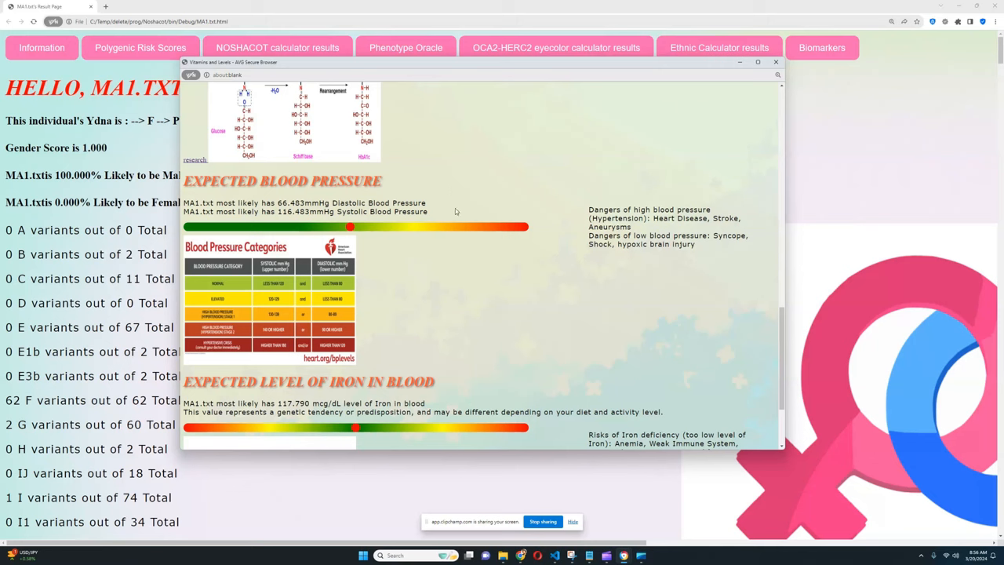
pyautogui.moveTo(526, 208)
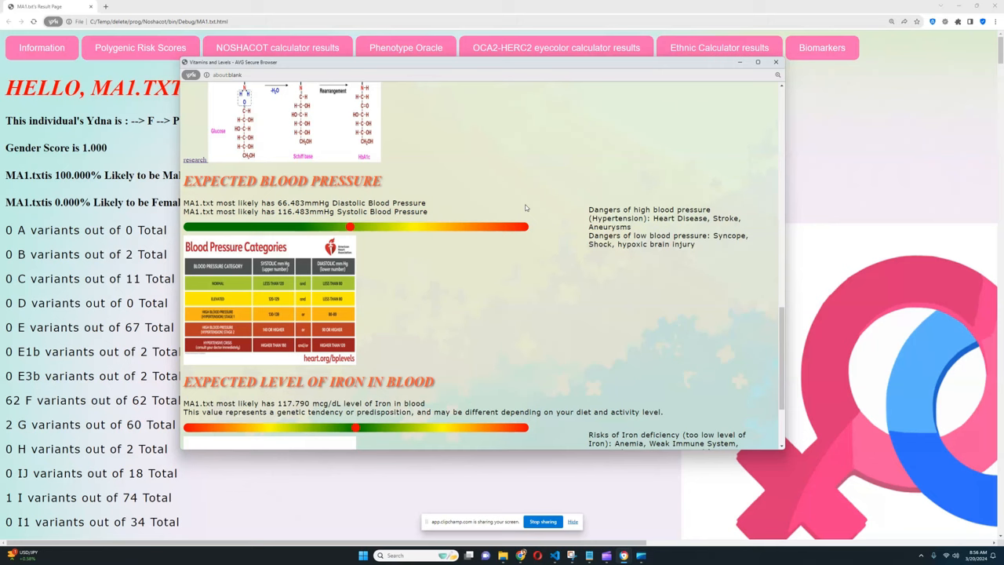
pyautogui.moveTo(448, 214)
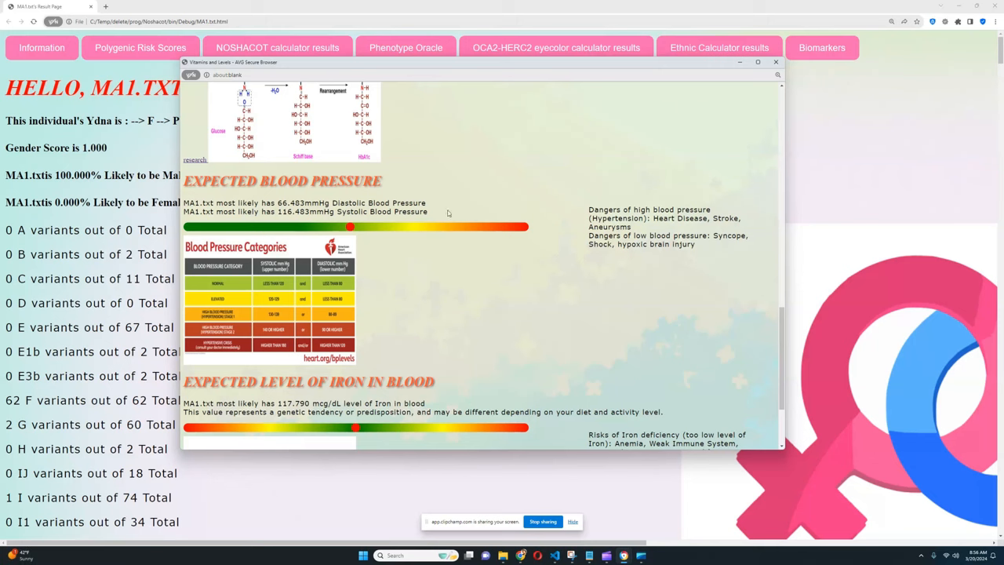
pyautogui.scroll(-3)
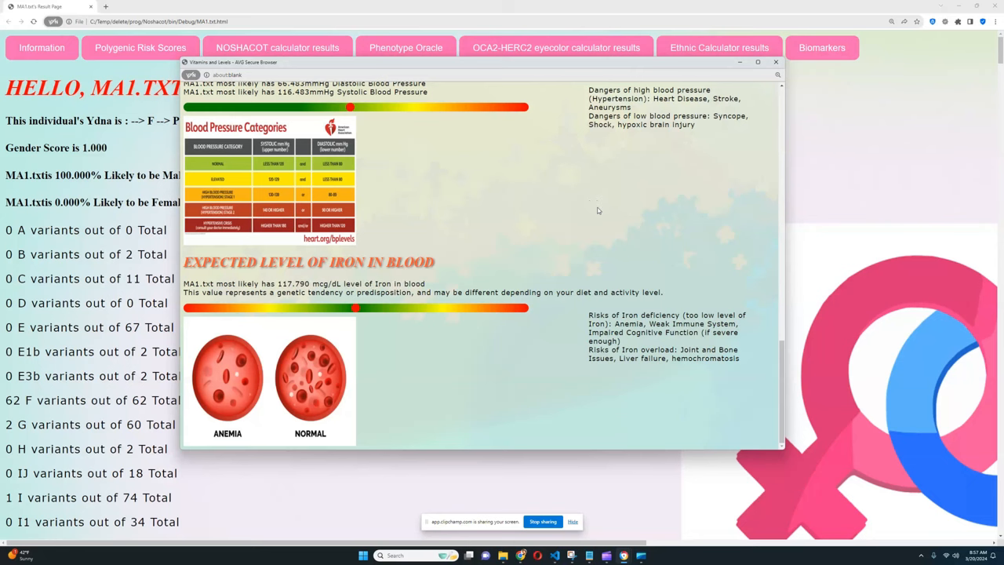
pyautogui.click(776, 62)
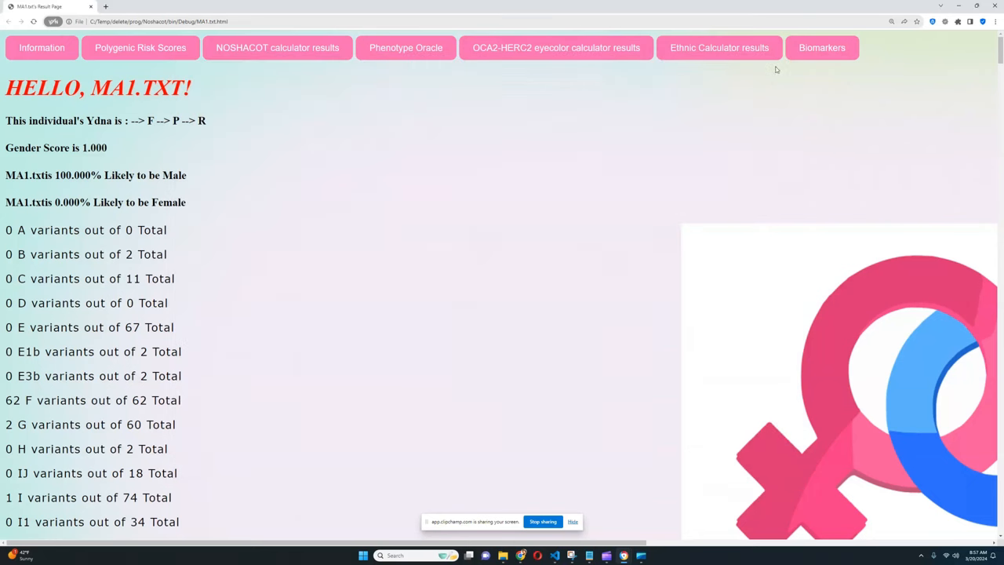
pyautogui.moveTo(967, 84)
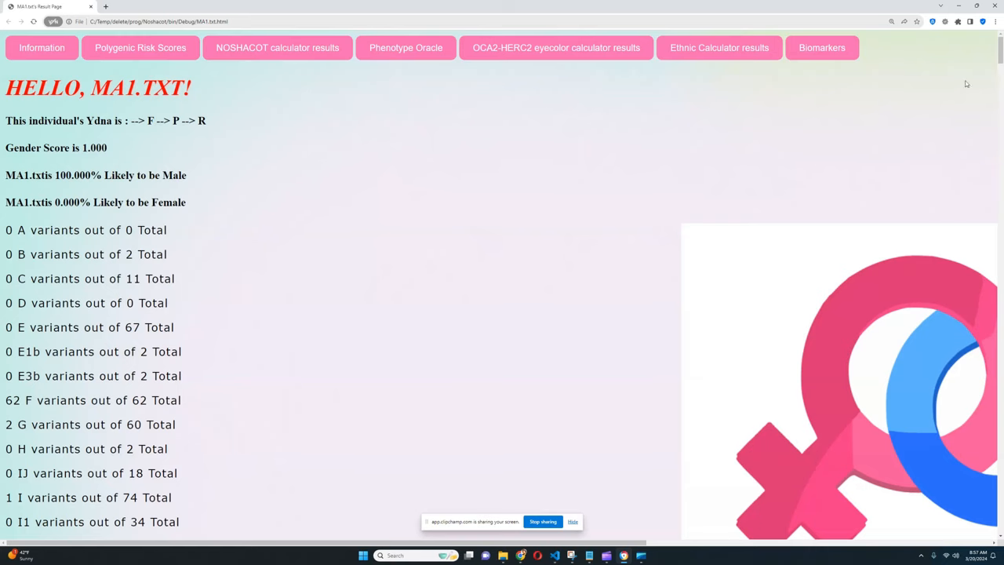
pyautogui.scroll(-3)
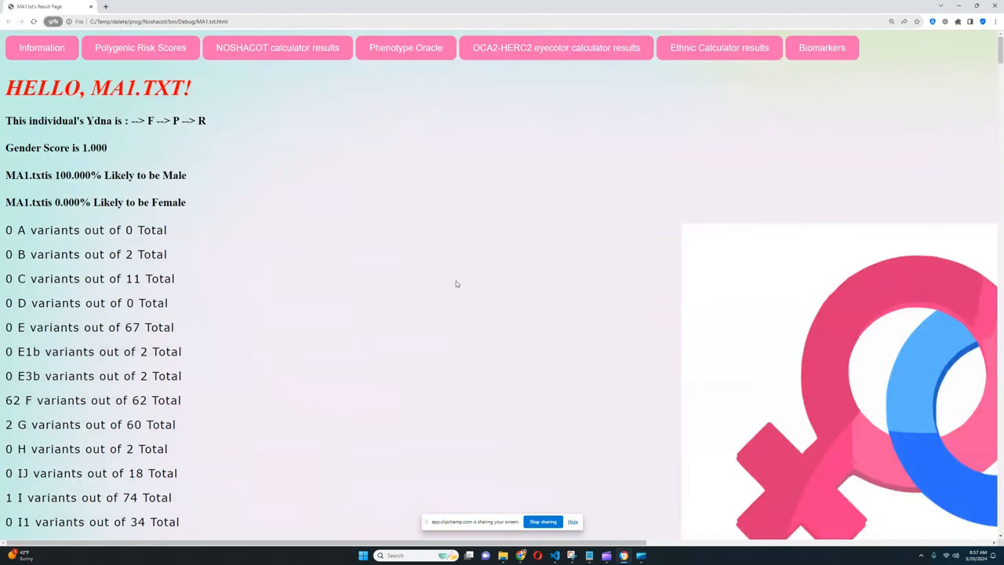
pyautogui.moveTo(502, 287)
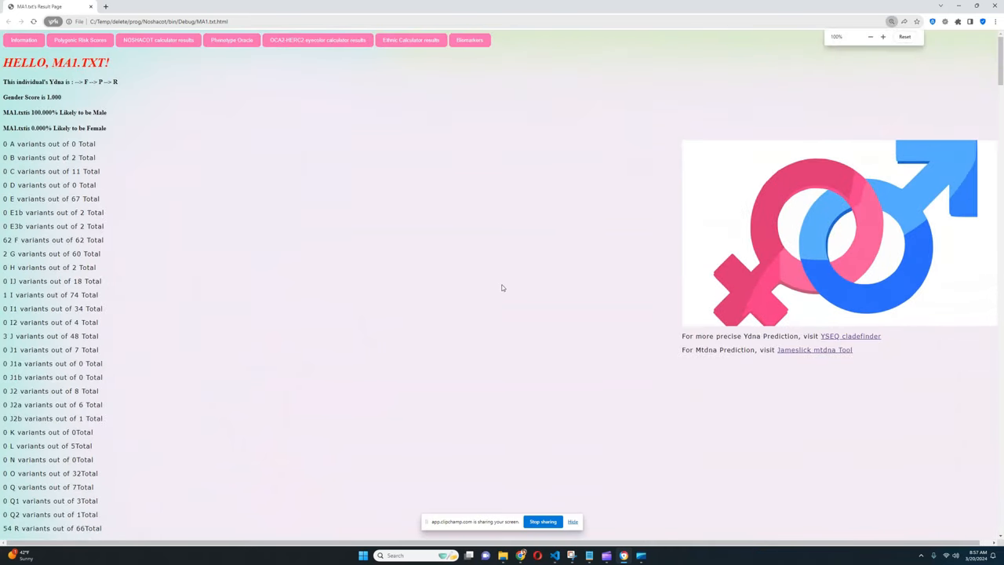
pyautogui.scroll(-3)
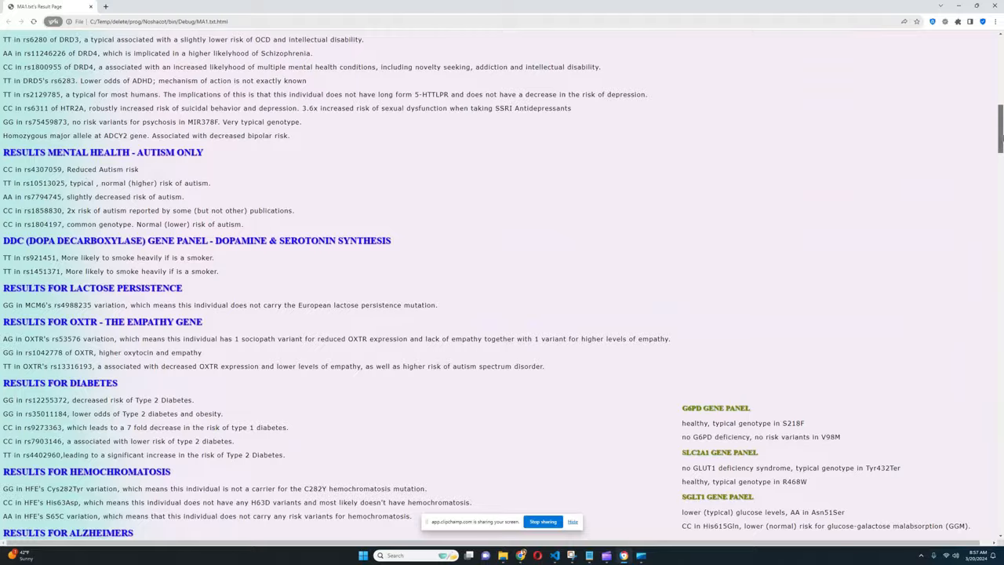
pyautogui.scroll(-3)
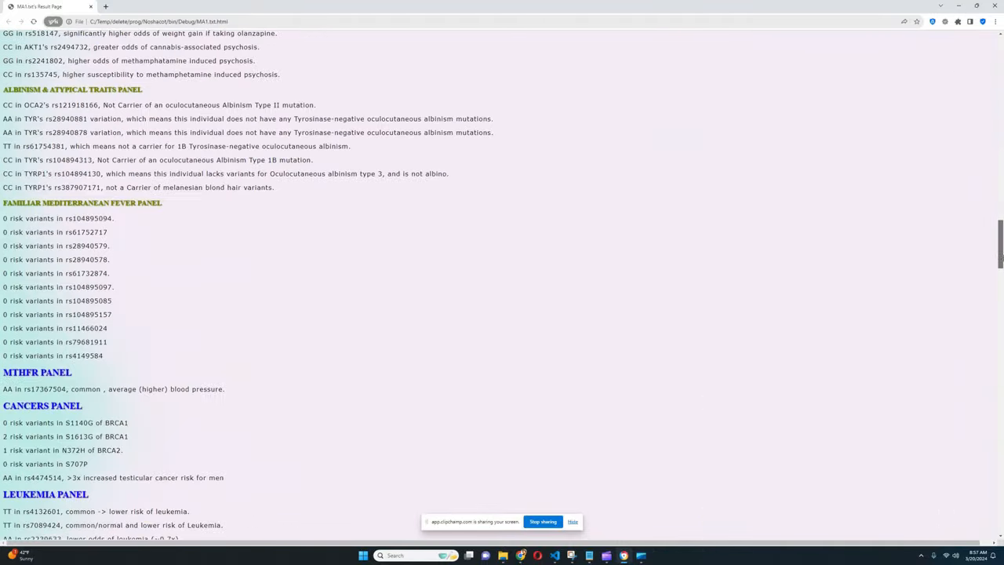
pyautogui.scroll(-3)
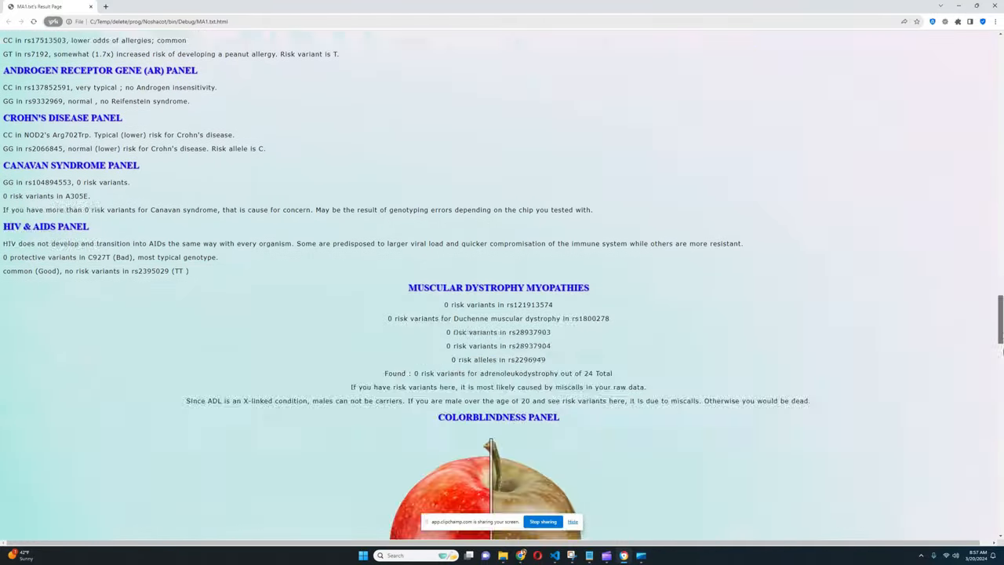
pyautogui.scroll(-3)
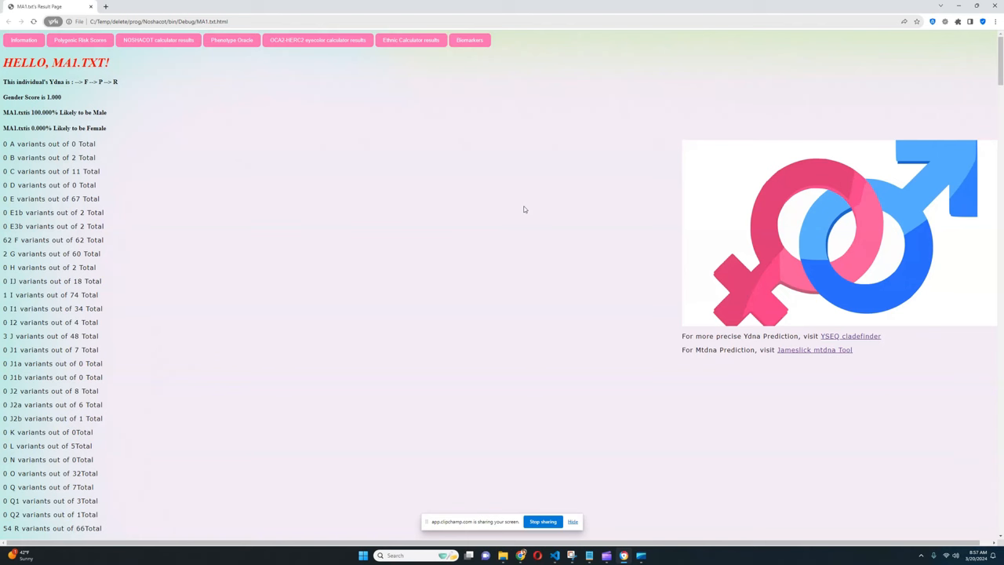
pyautogui.moveTo(487, 385)
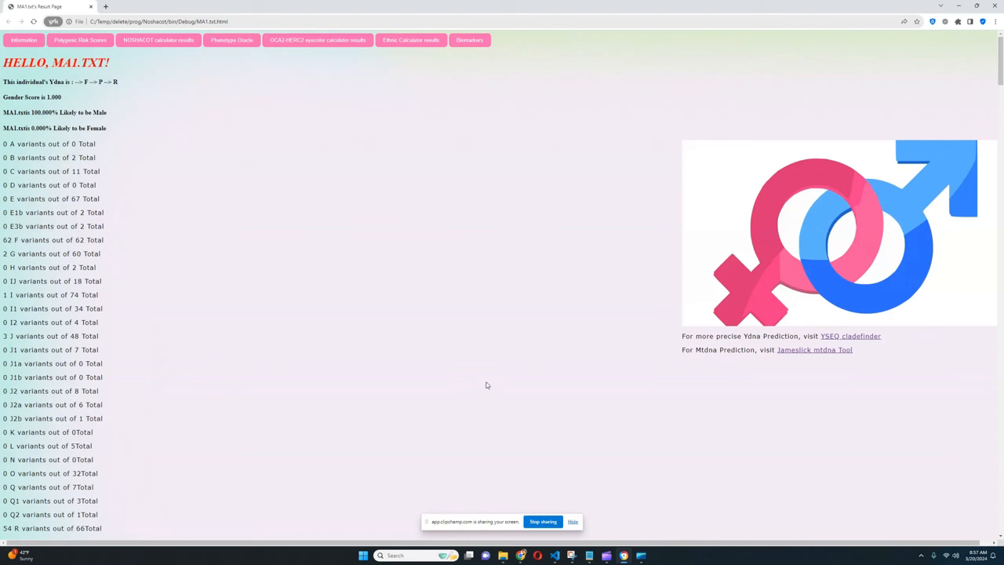